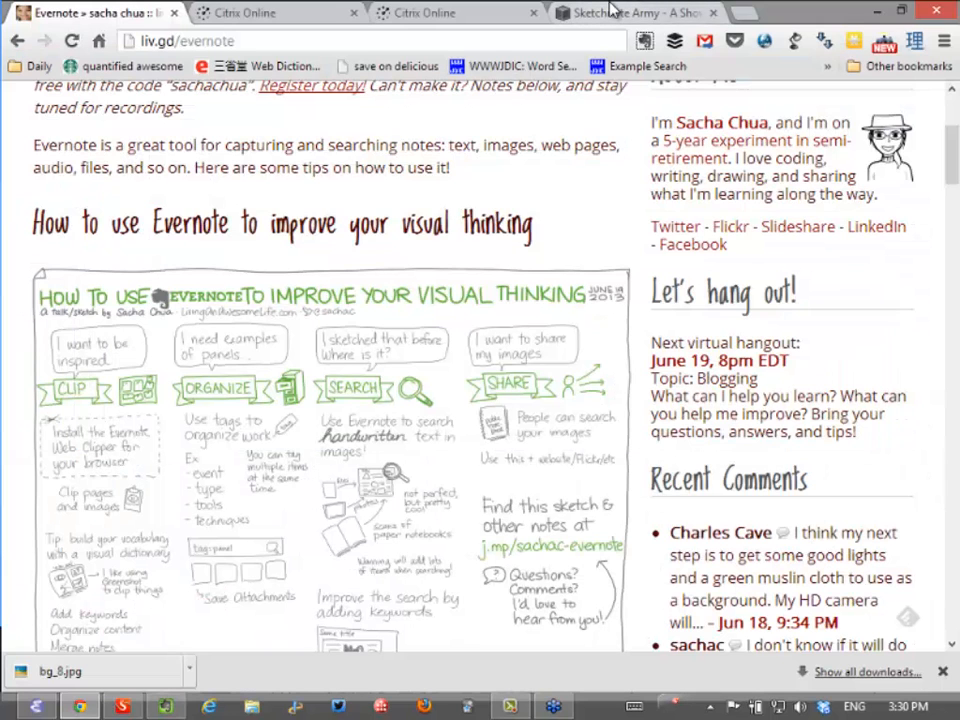
mouse_move(616, 12)
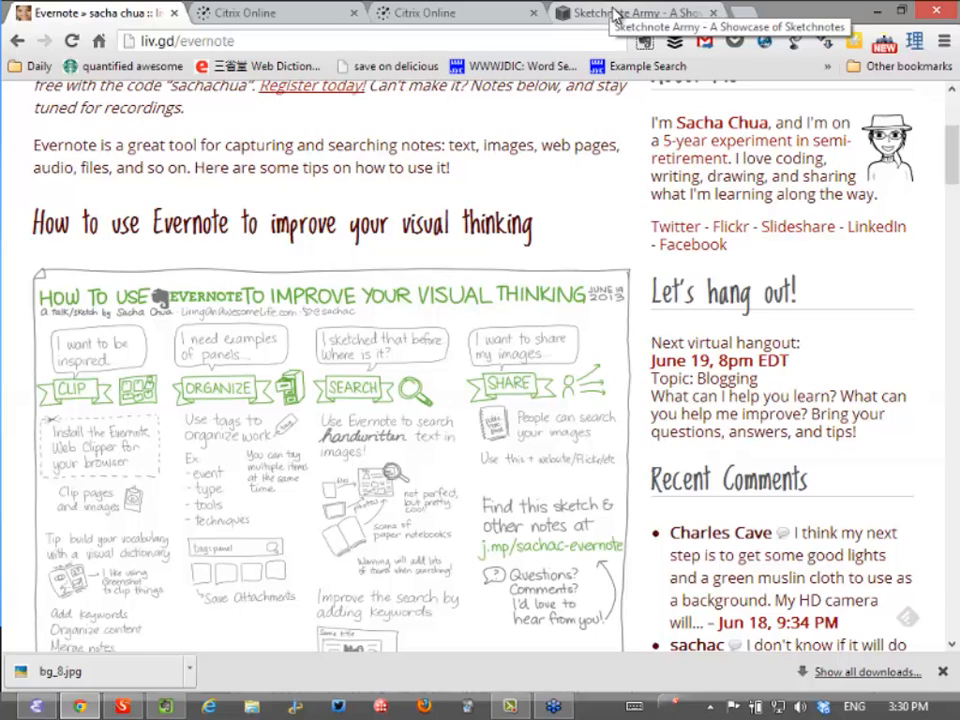
Clip the 1st World War sketchnote image into Evernote with the Web Clipper, then return to Evernote
click(632, 12)
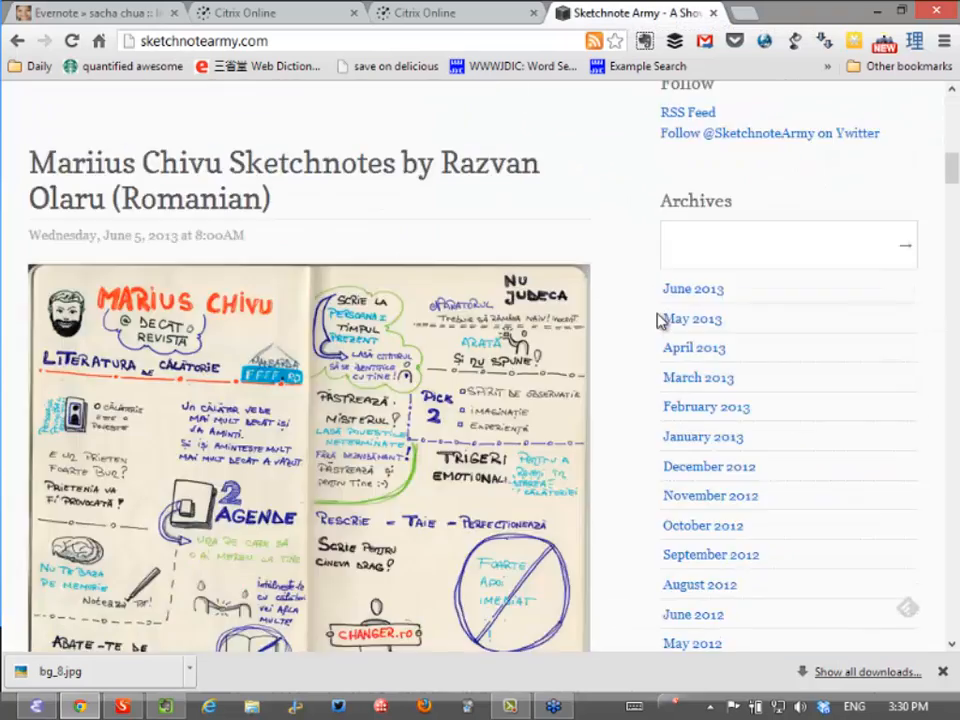
scroll(down, 3)
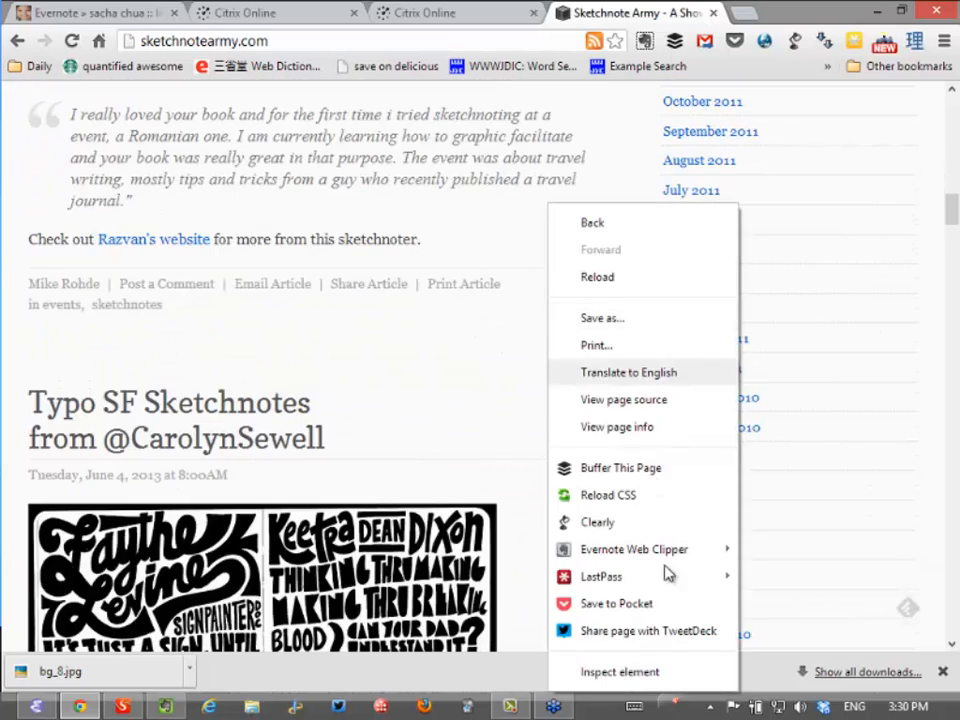
click(376, 404)
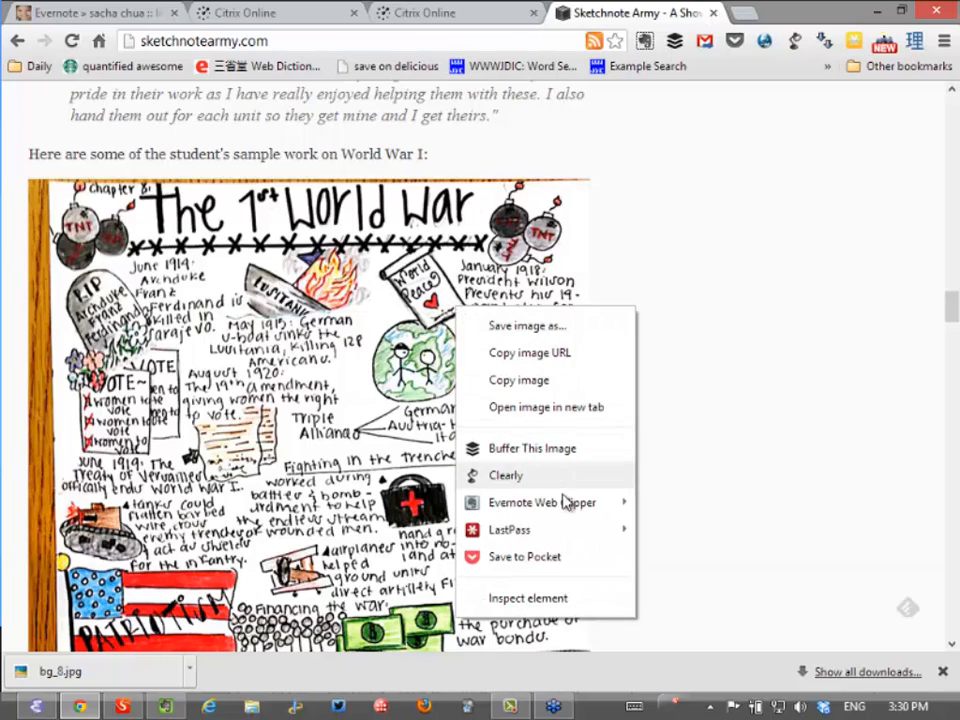
mouse_move(544, 502)
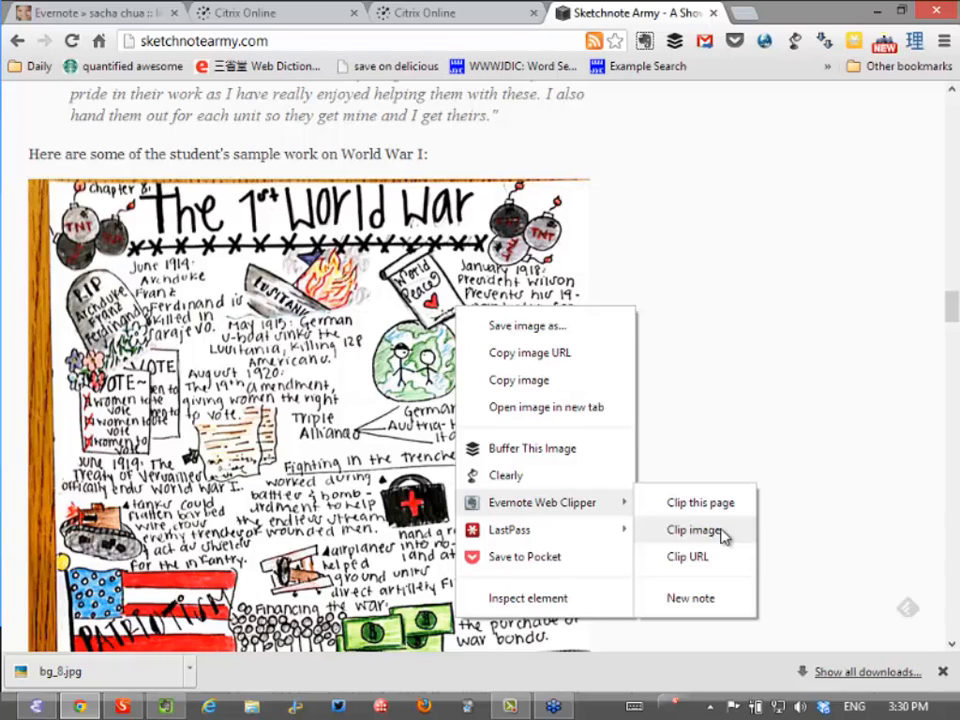
click(694, 530)
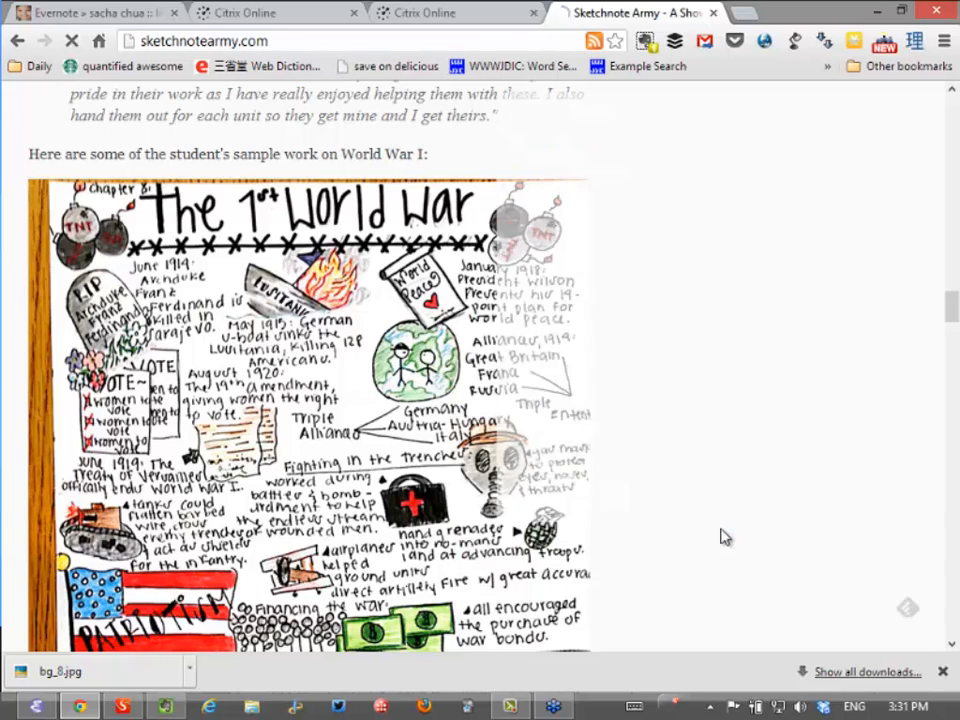
click(646, 40)
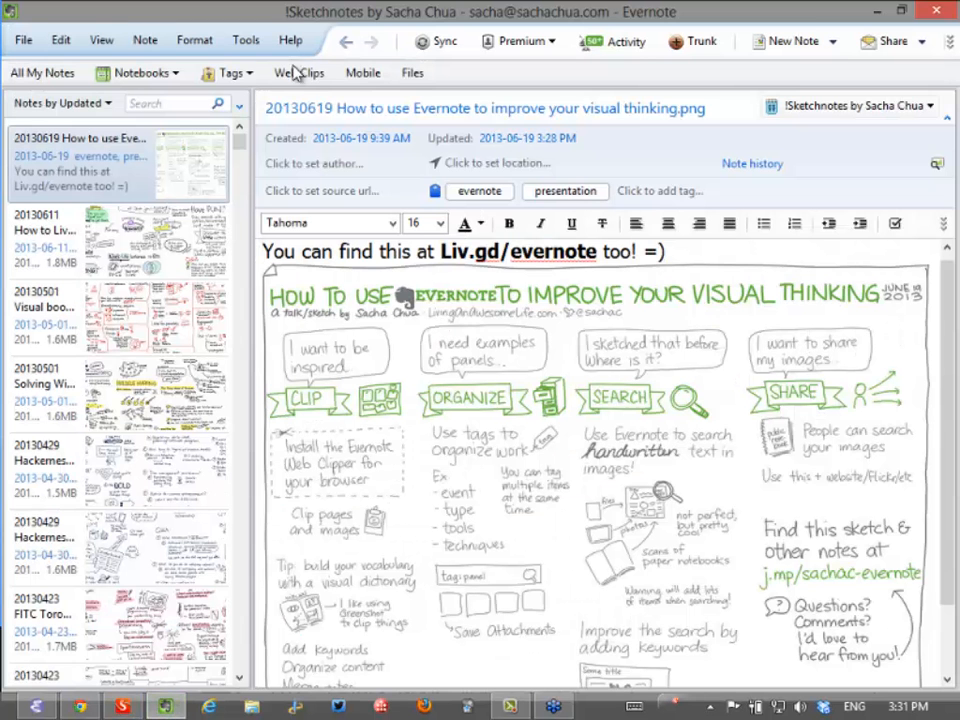
Switch the note layout from List View to Thumbnail View beside the notebook list
click(100, 40)
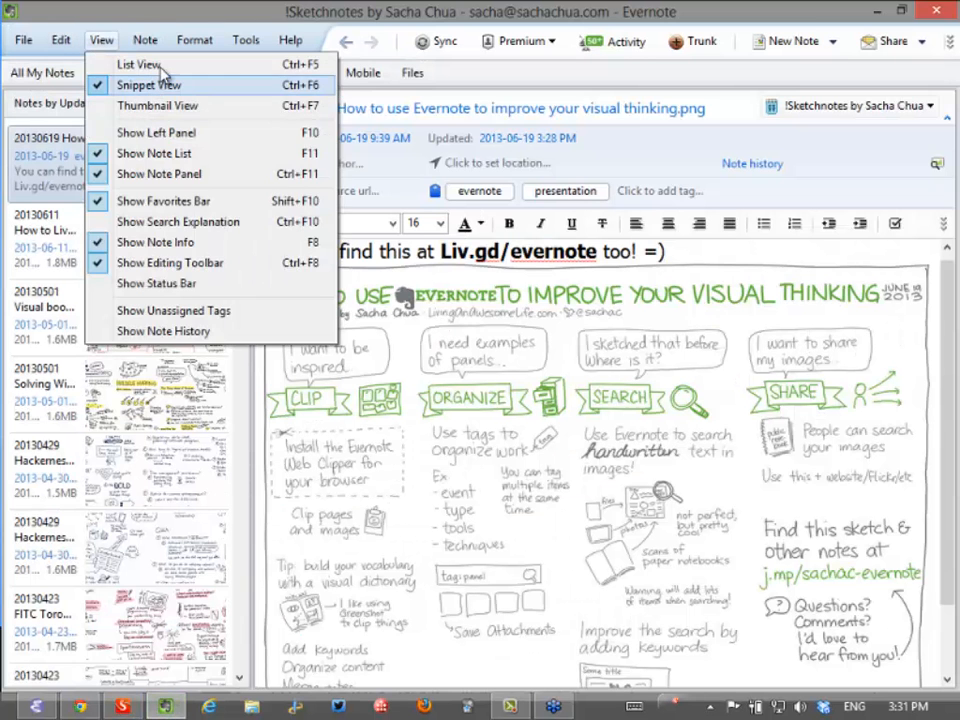
click(138, 64)
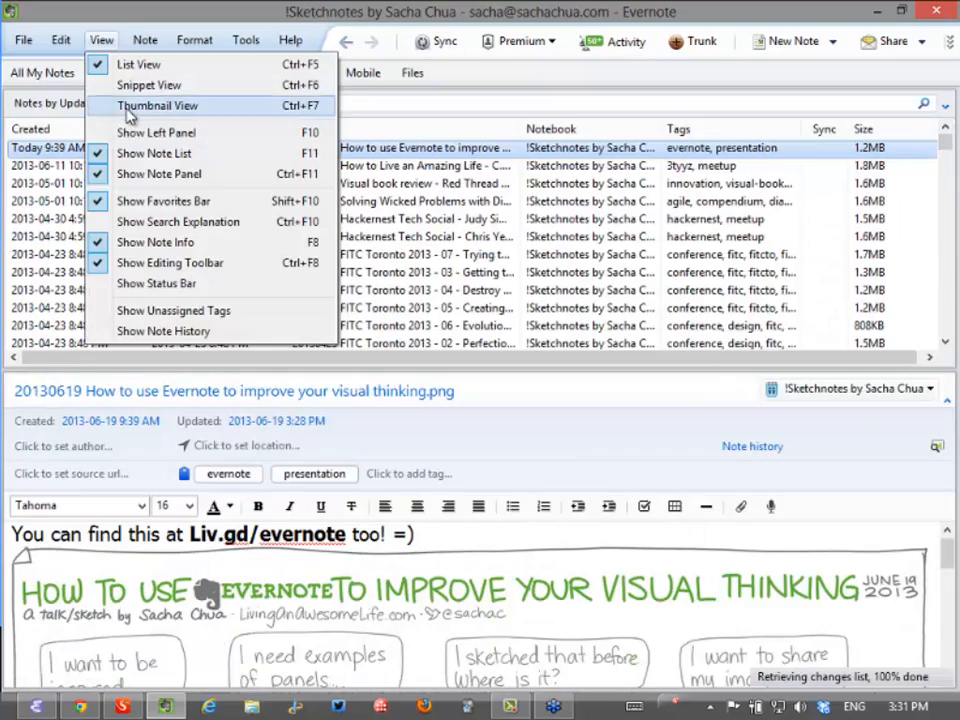
click(156, 104)
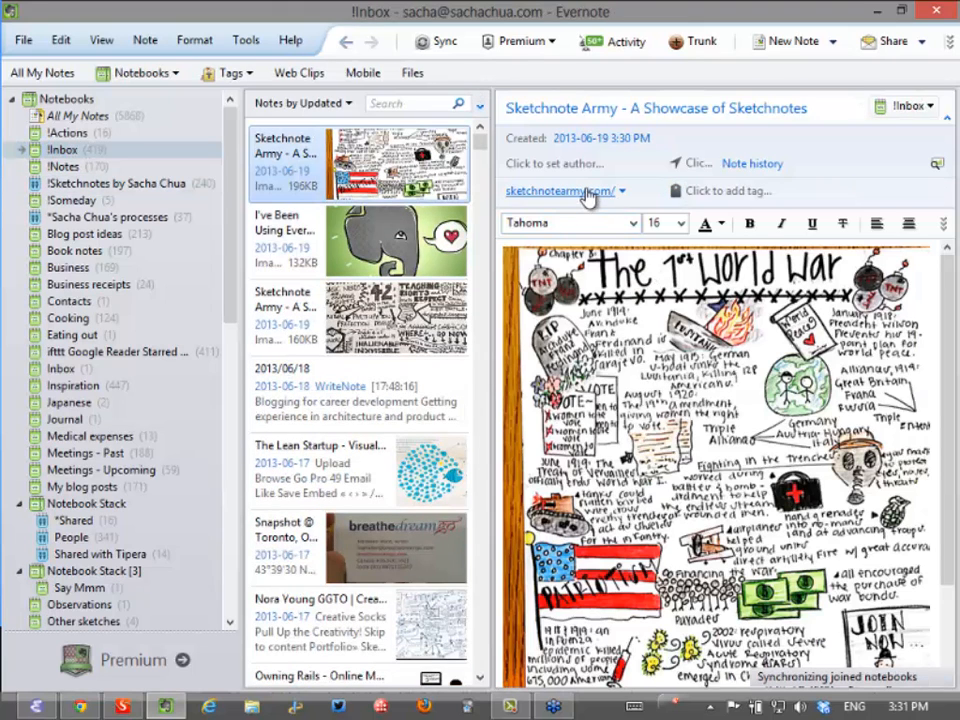
mouse_move(560, 192)
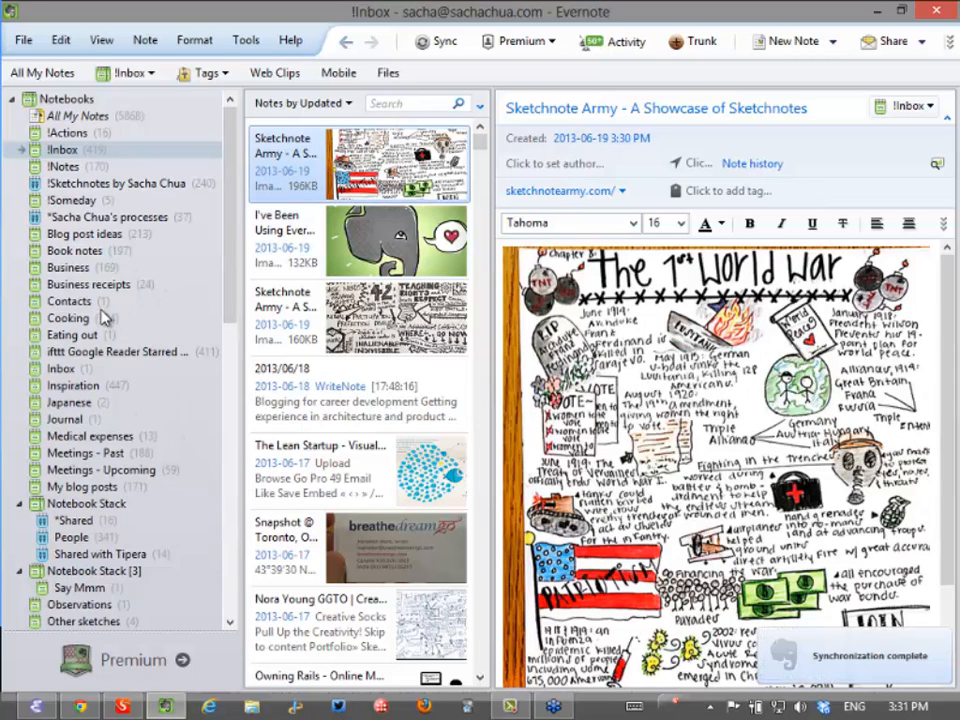
mouse_move(96, 368)
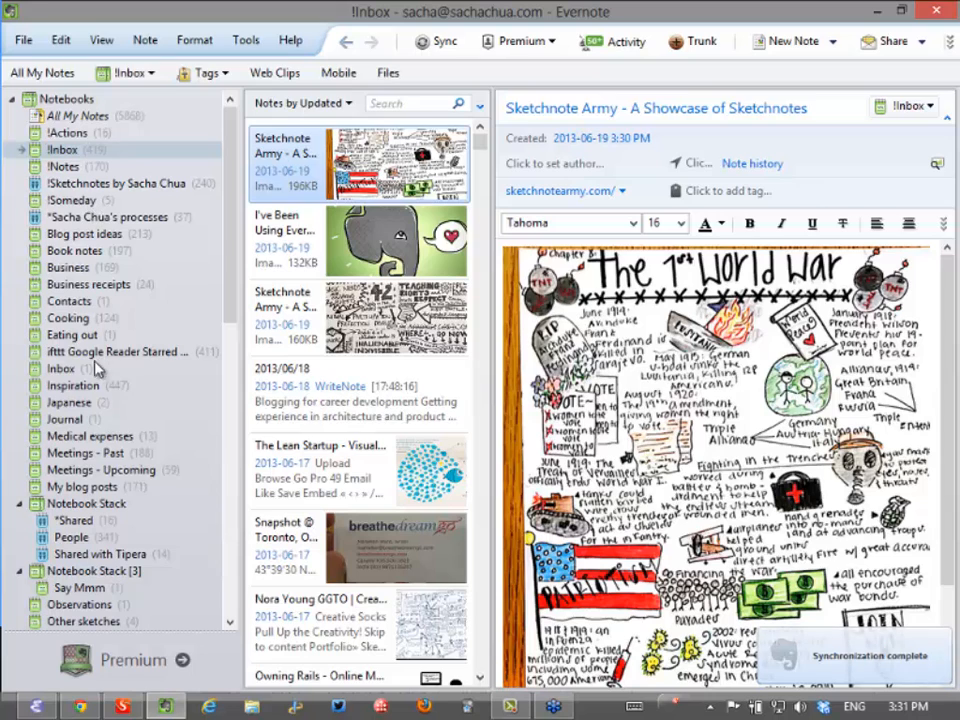
Filter the Inspiration notebook by technique:colour and browse the Rainn Wilson and iPad drawing notes
click(72, 384)
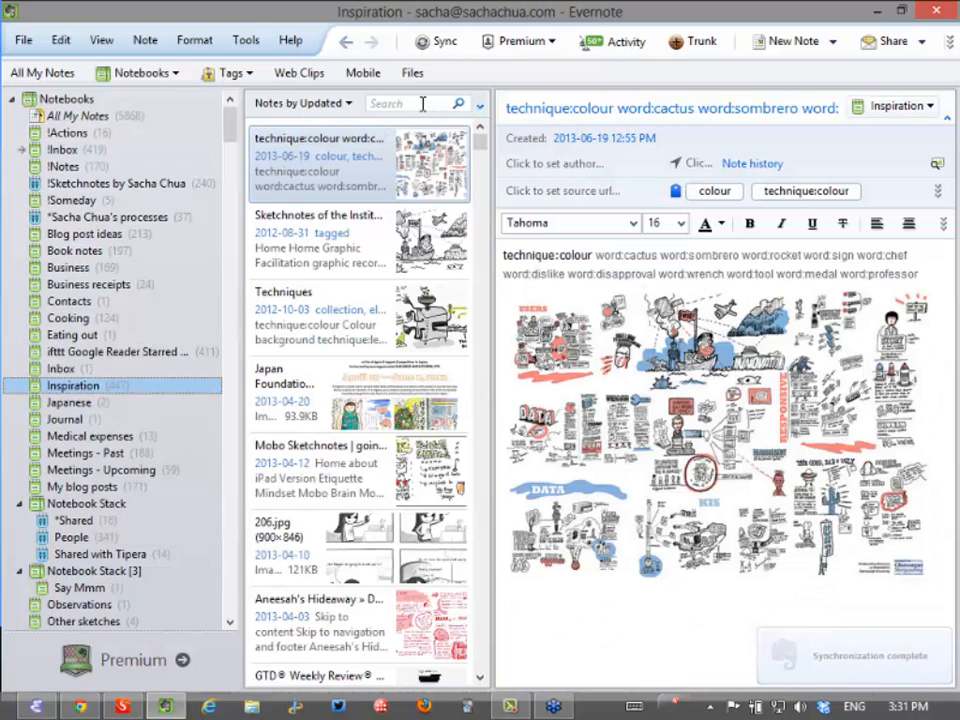
text(t)
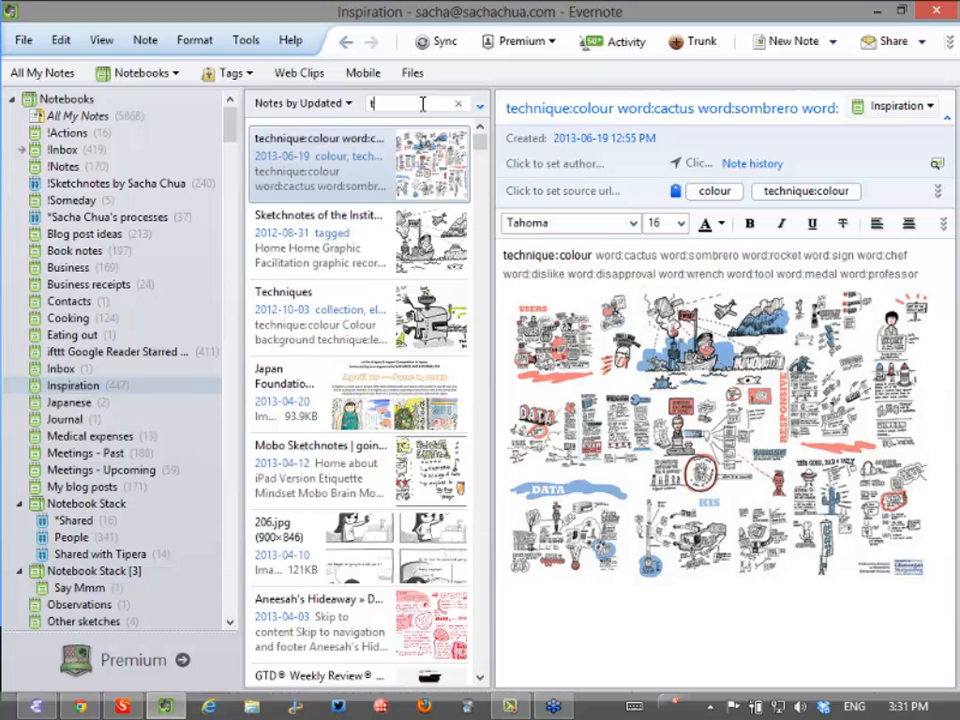
text(echnique:colc)
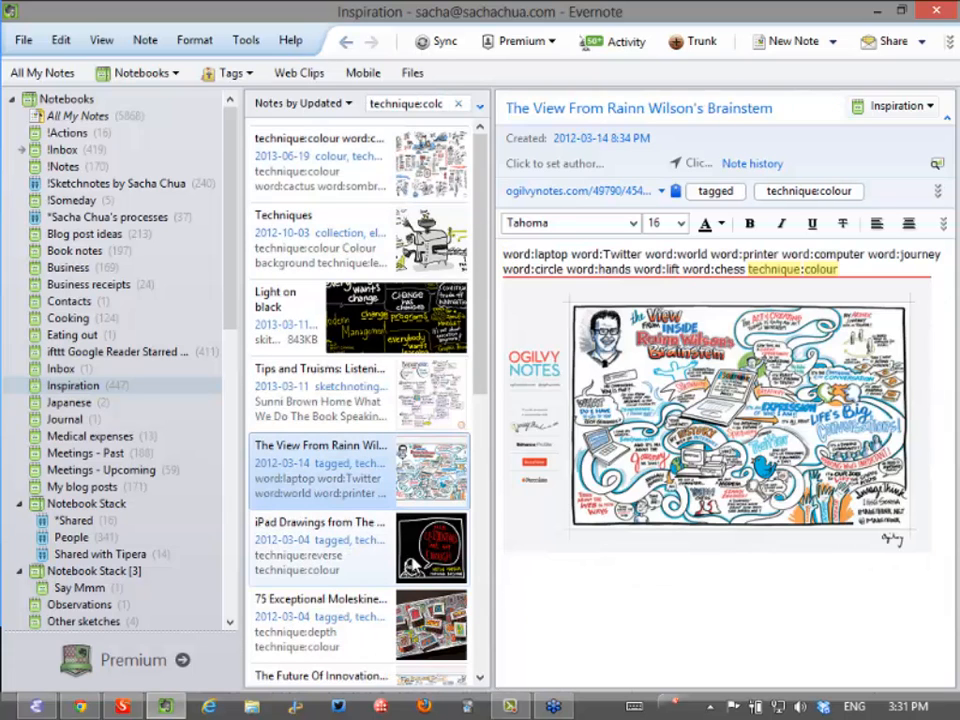
click(320, 544)
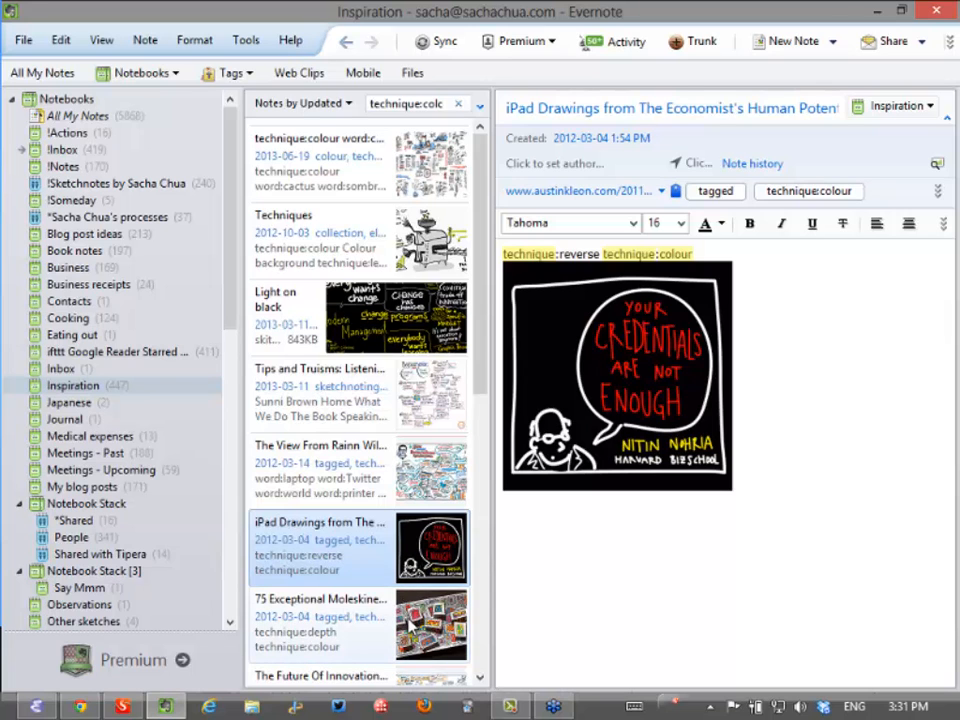
click(320, 620)
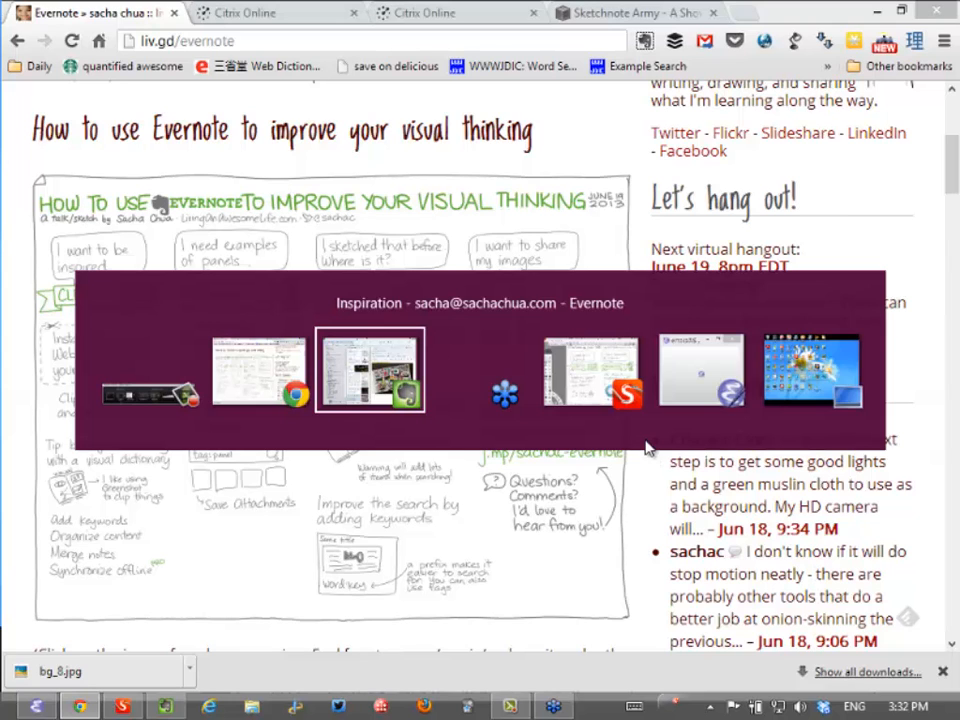
Search the Sketchnotes by Sacha Chua notebook for tag:panel
click(370, 370)
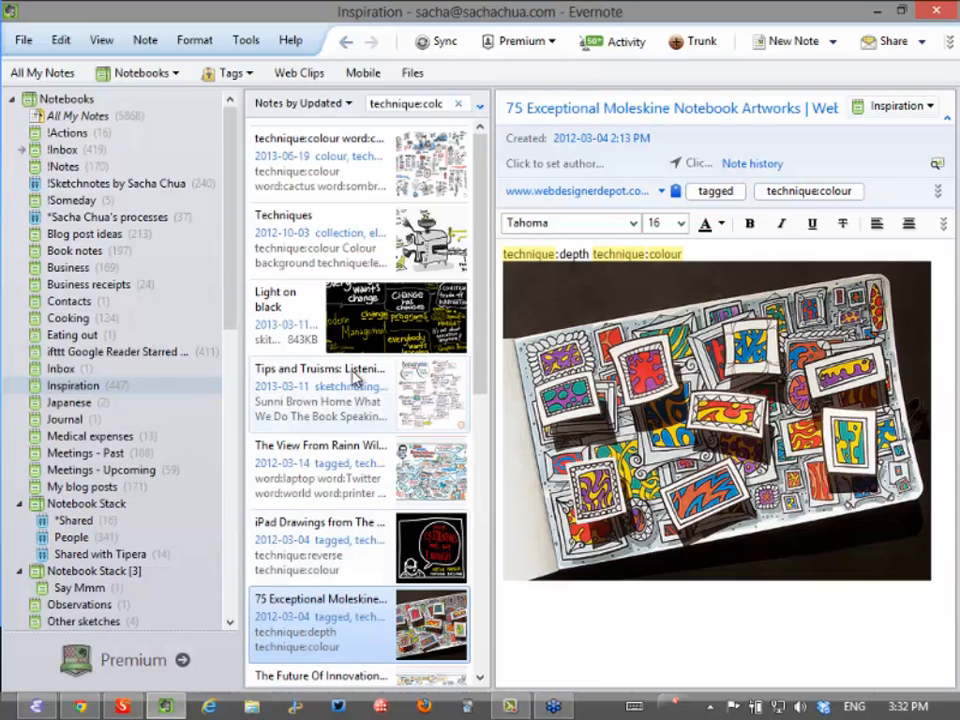
click(116, 184)
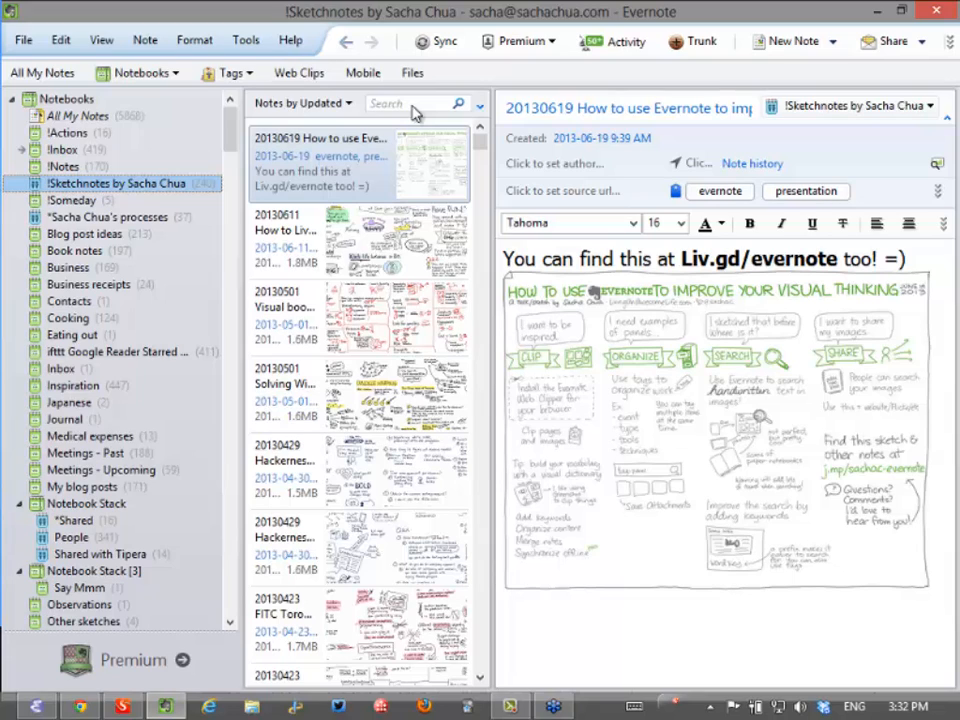
click(412, 104)
text(tag:panel)
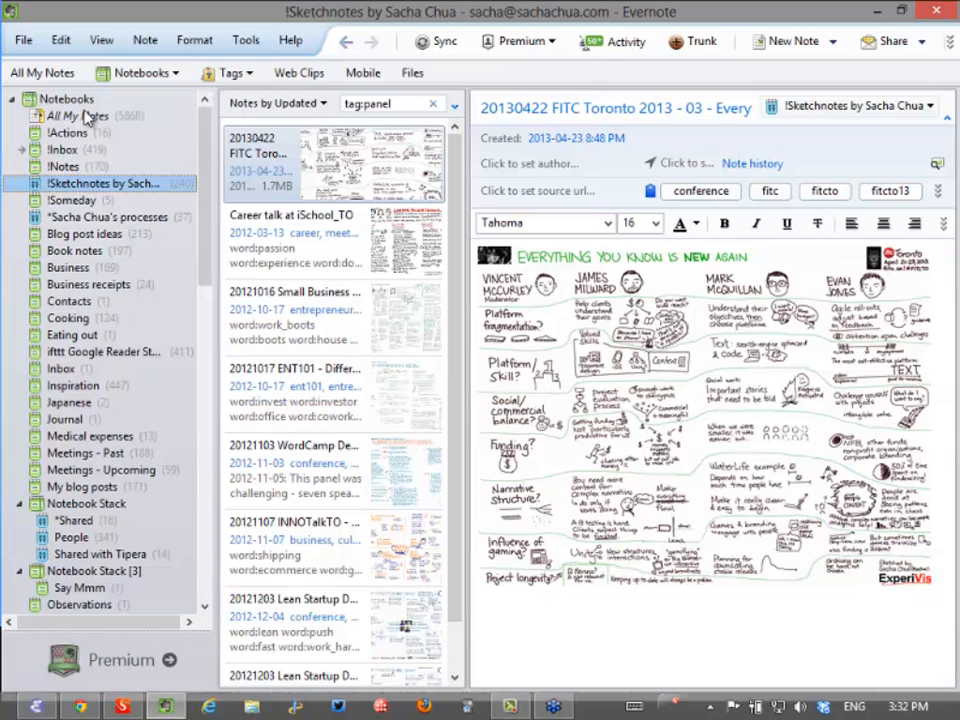
Browse the panel results: 2012 Small Business Forum, ENT101 and WordCamp Developers Toronto
click(292, 316)
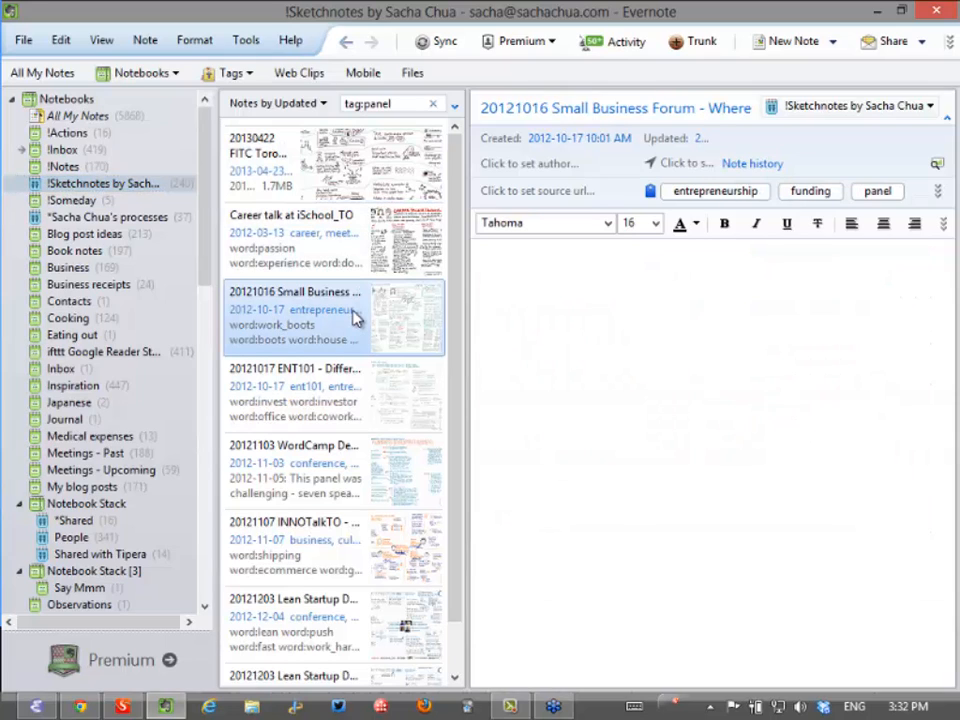
click(292, 392)
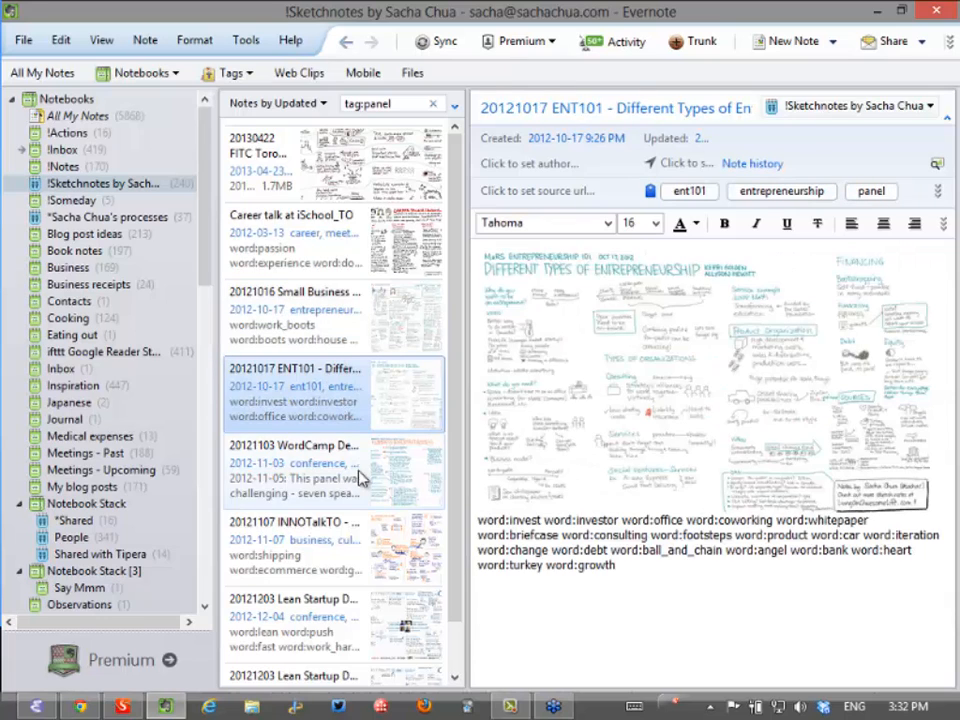
click(290, 468)
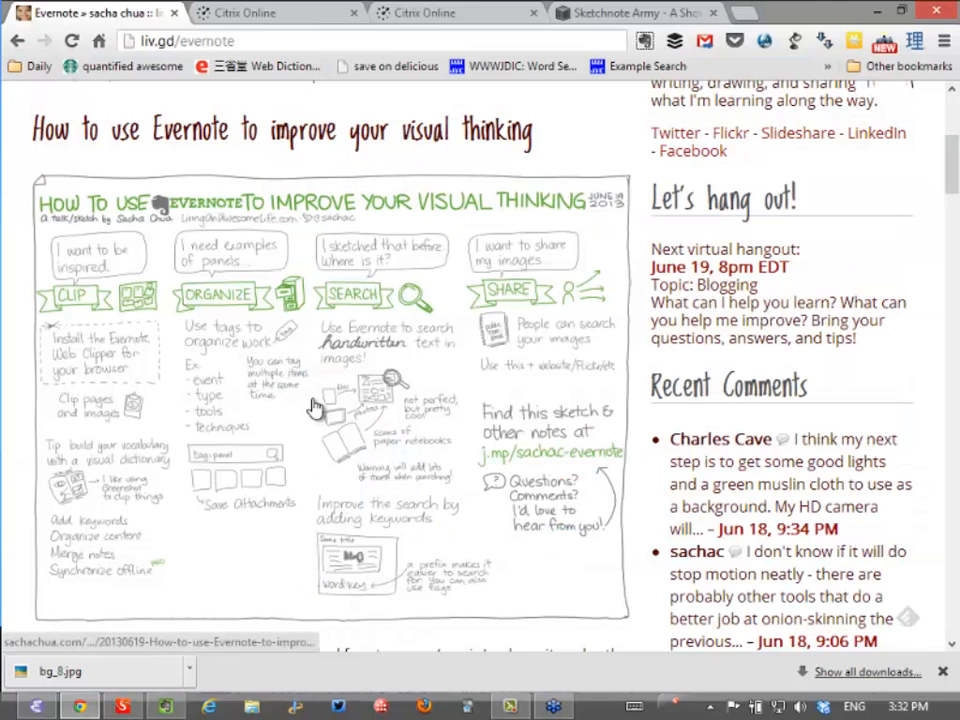
mouse_move(640, 384)
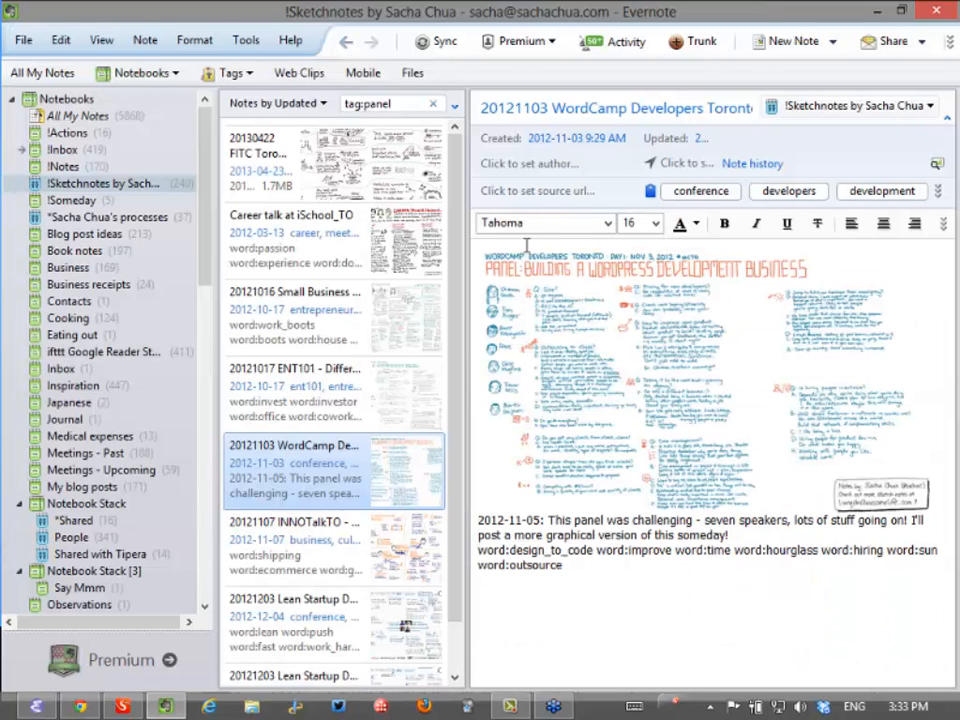
Scroll the Sketchnotes note list back up after clearing the panel search
scroll(up, 3)
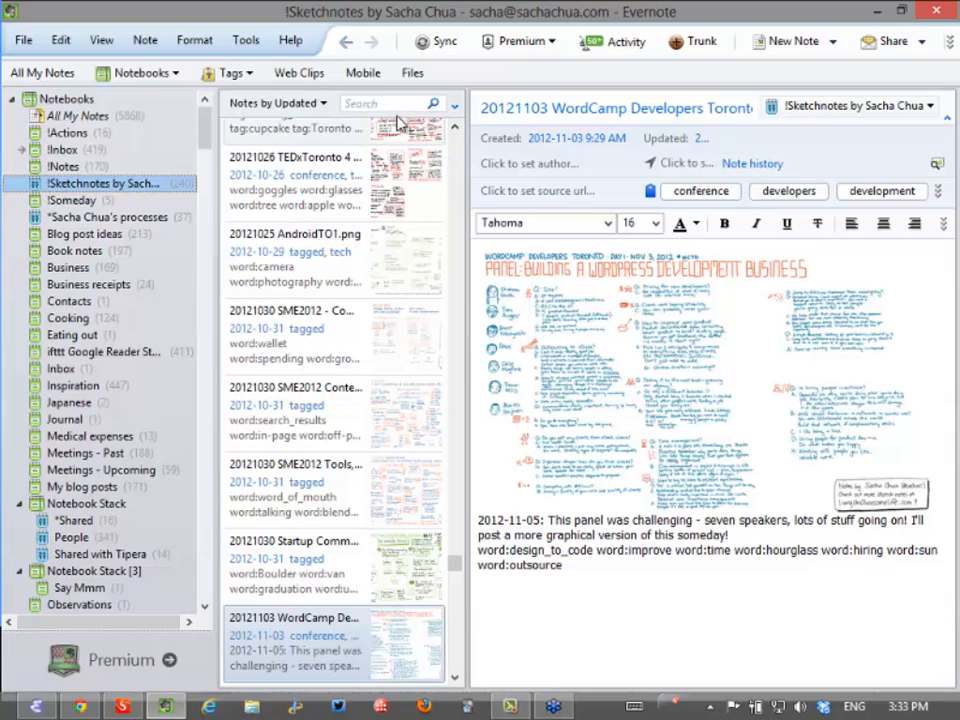
Search the notebook for science and open the Britt Wray TEDxOCADU sketch note
text(science)
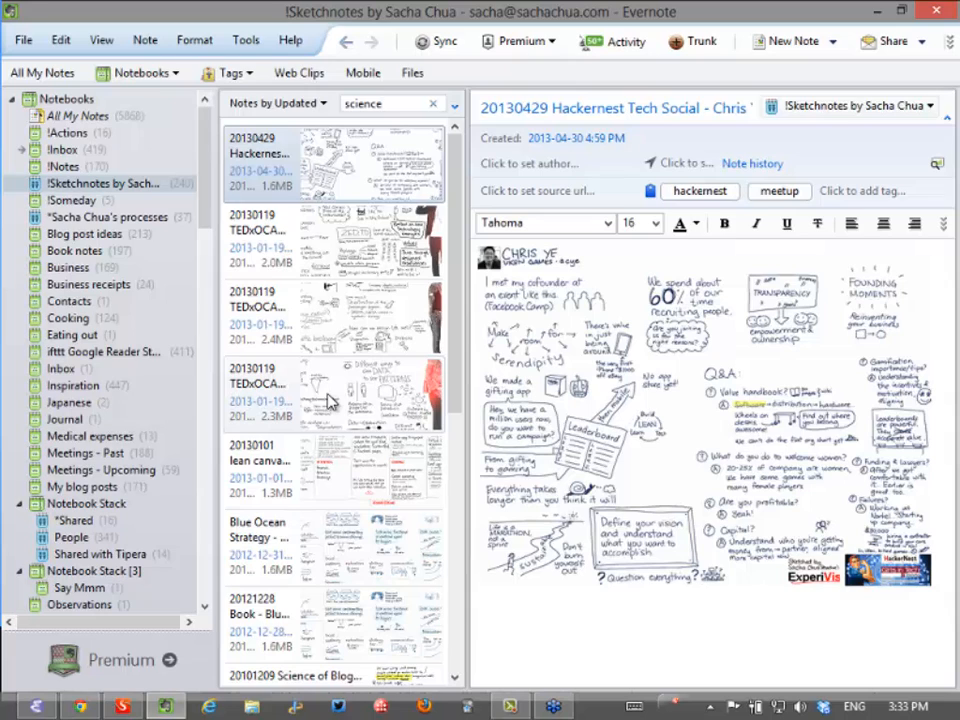
click(330, 316)
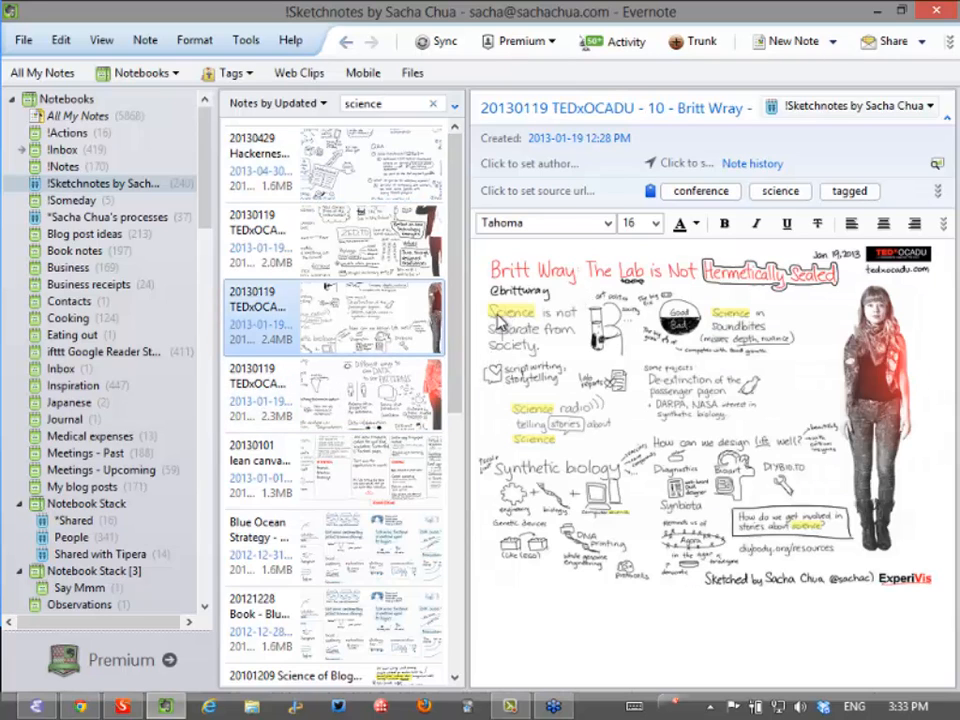
mouse_move(520, 328)
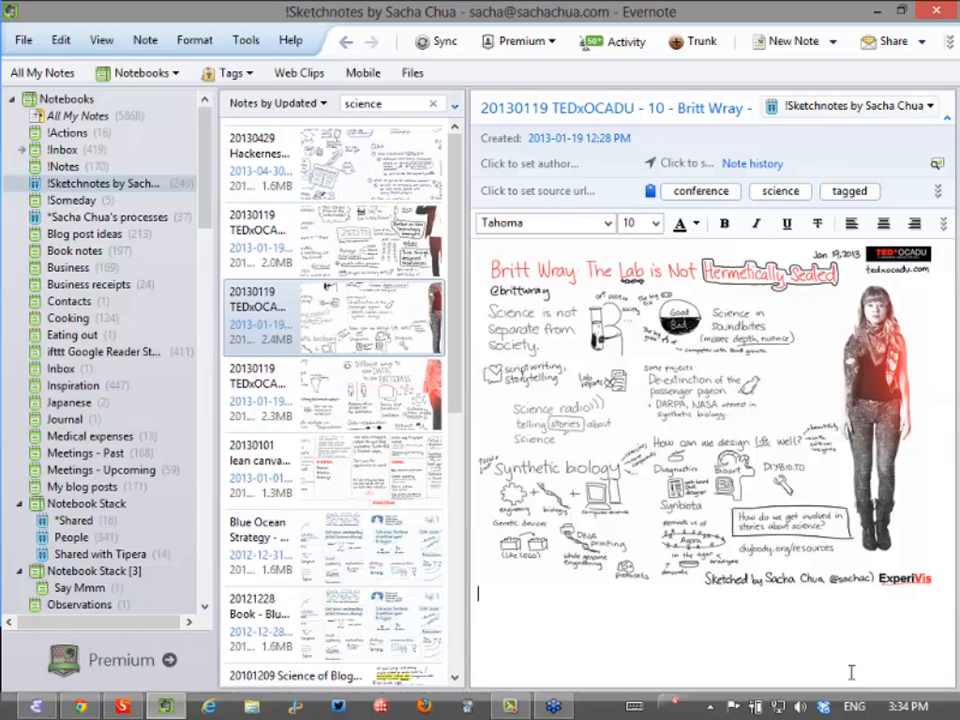
Add the caption words 'DNA Computers Wrench' beneath the Britt Wray sketch
text(DNA)
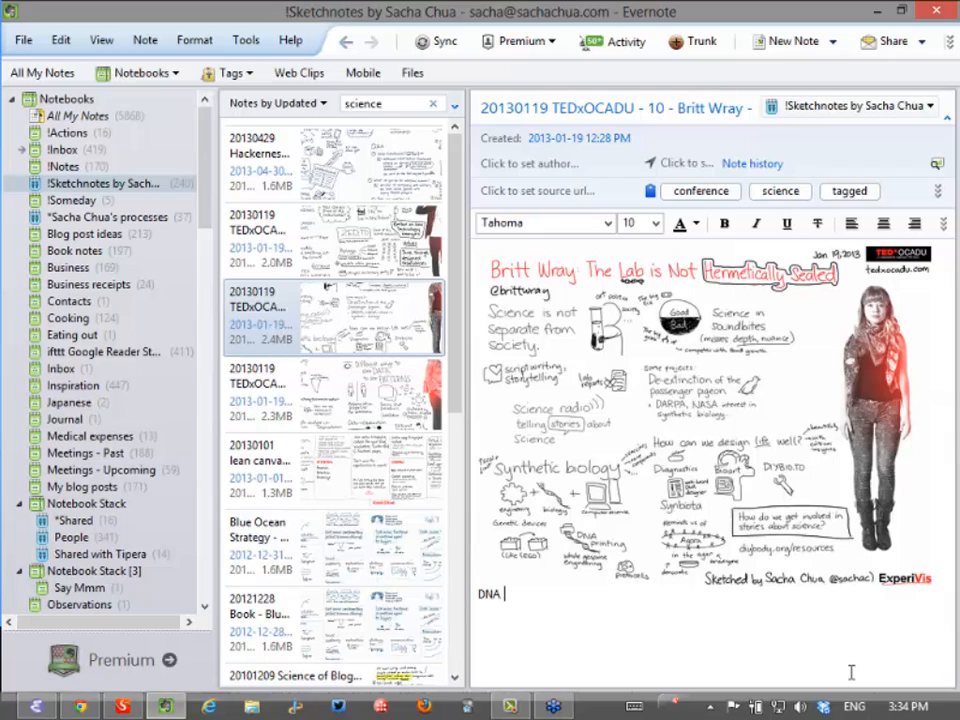
text(Computers)
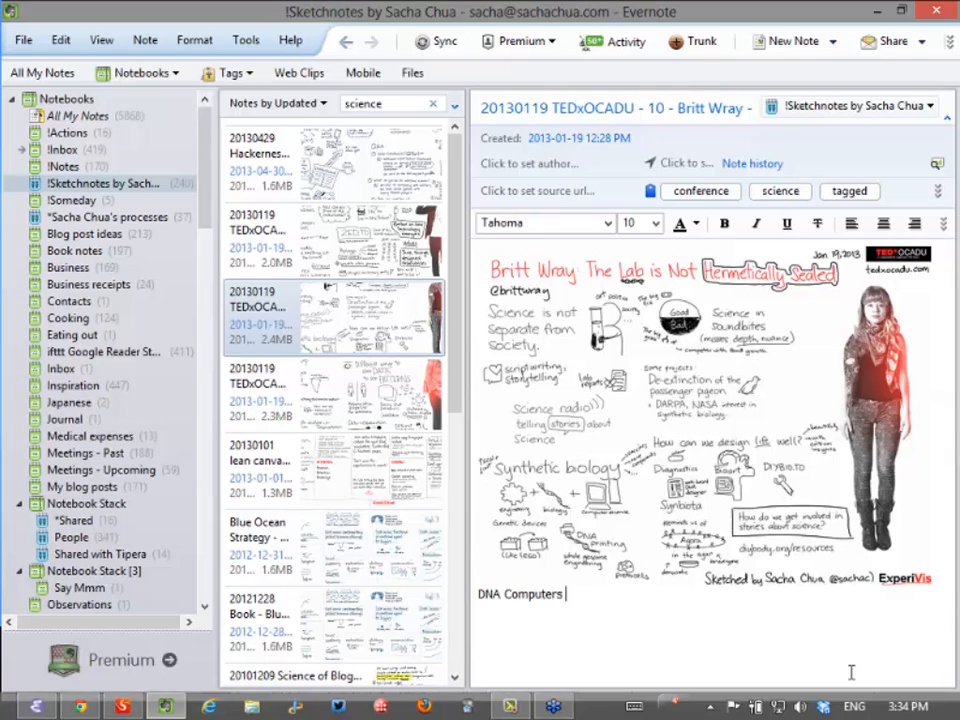
text(Wre)
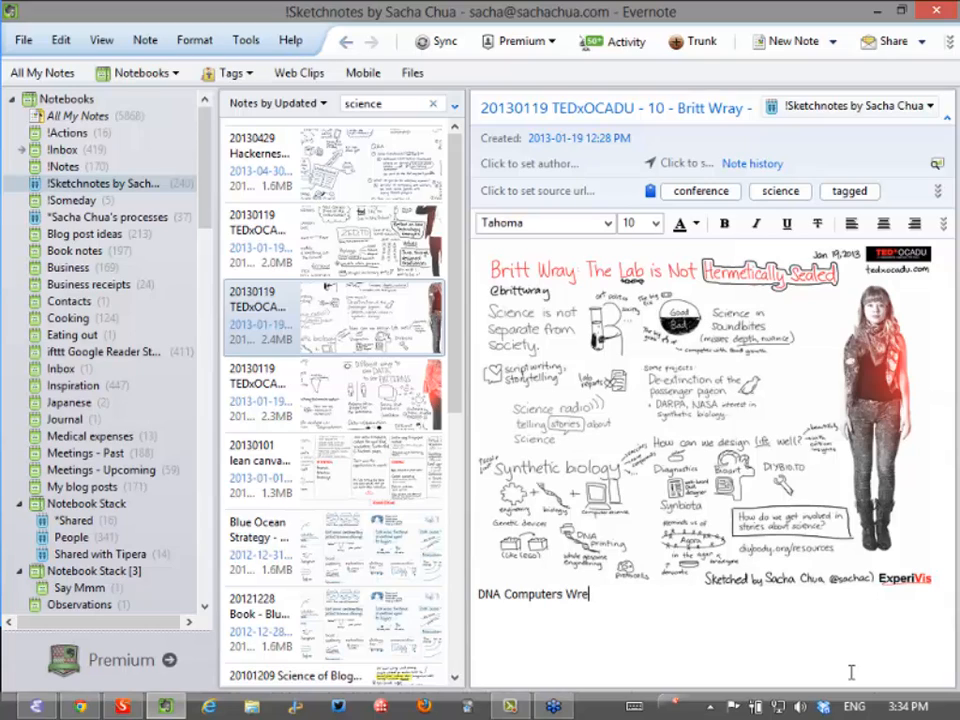
text(nch)
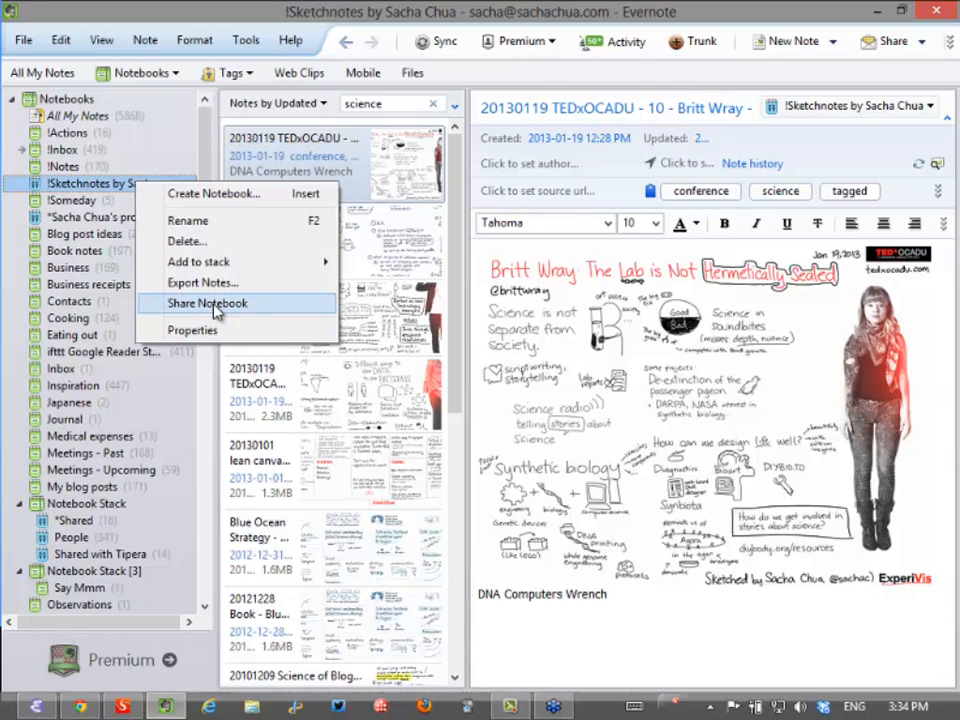
mouse_move(710, 292)
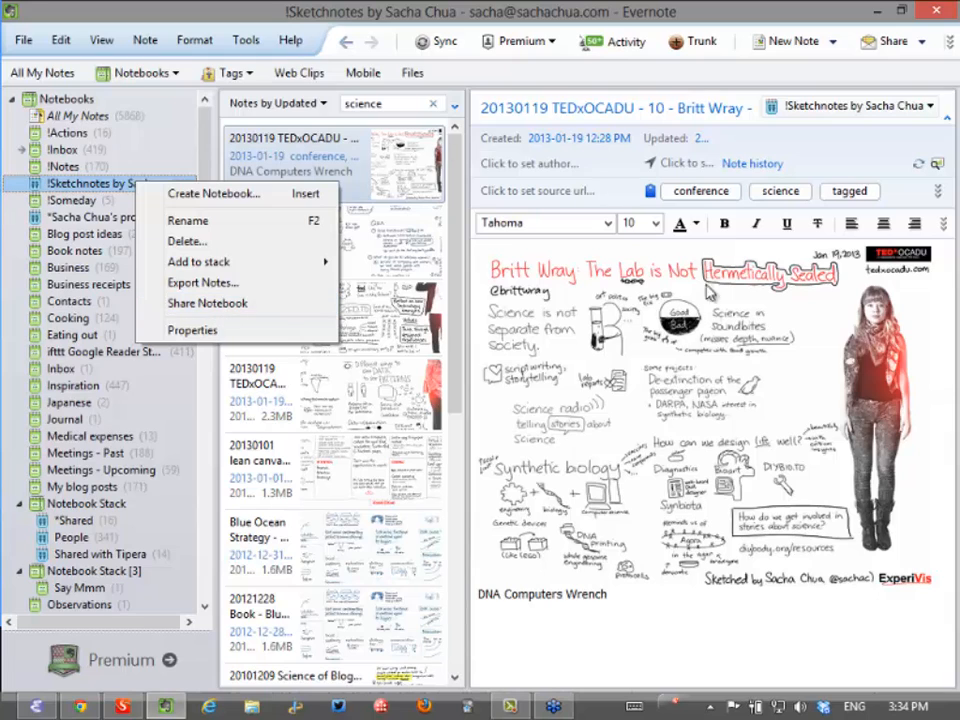
mouse_move(104, 124)
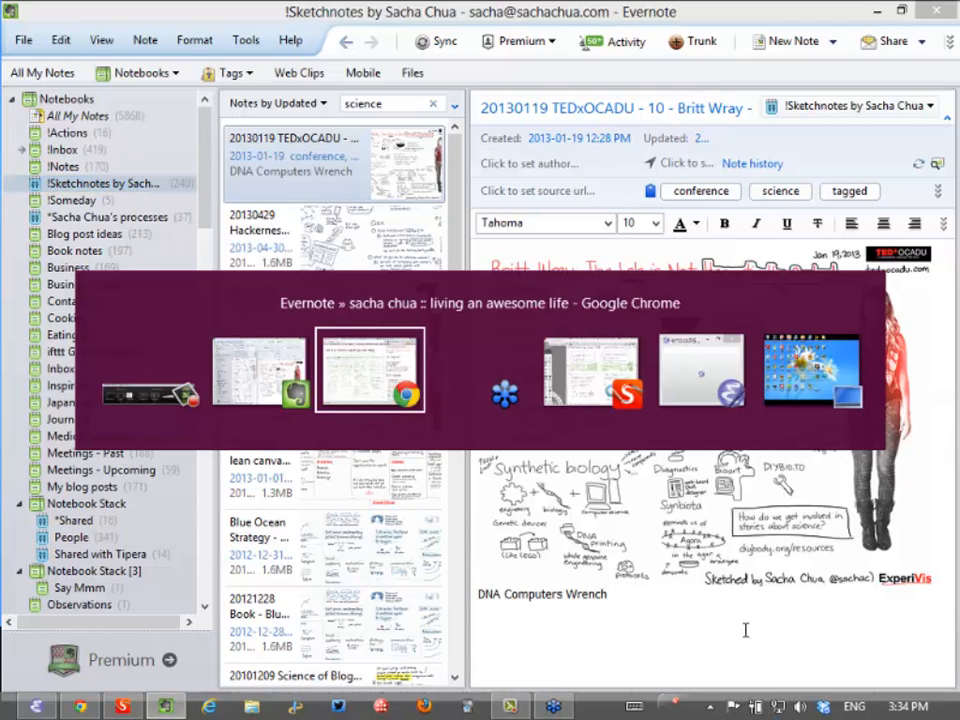
click(368, 370)
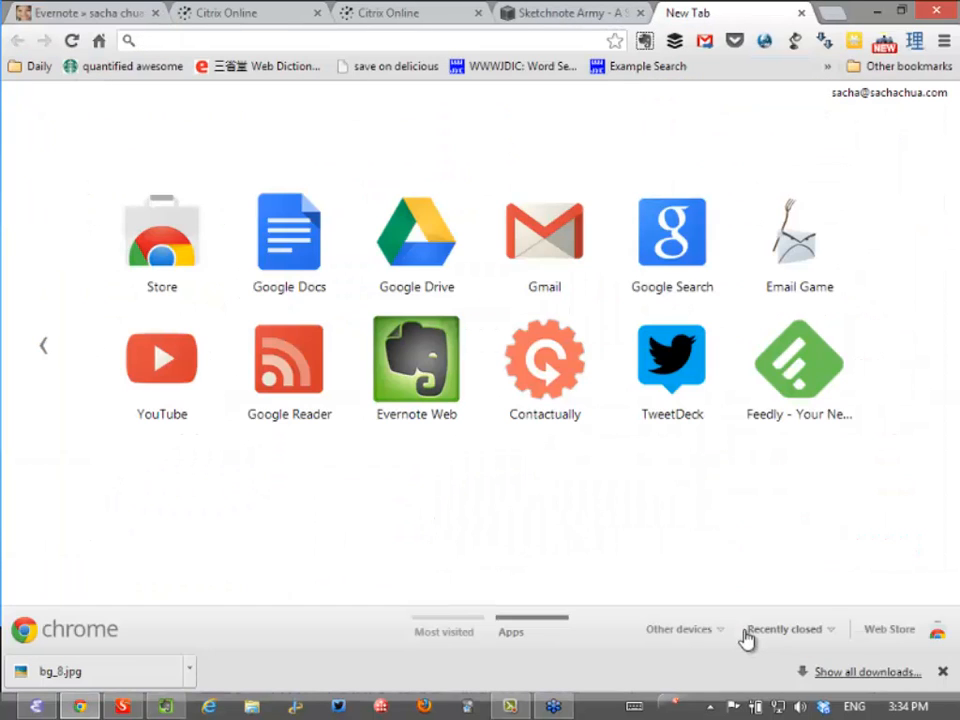
text(evernote.com)
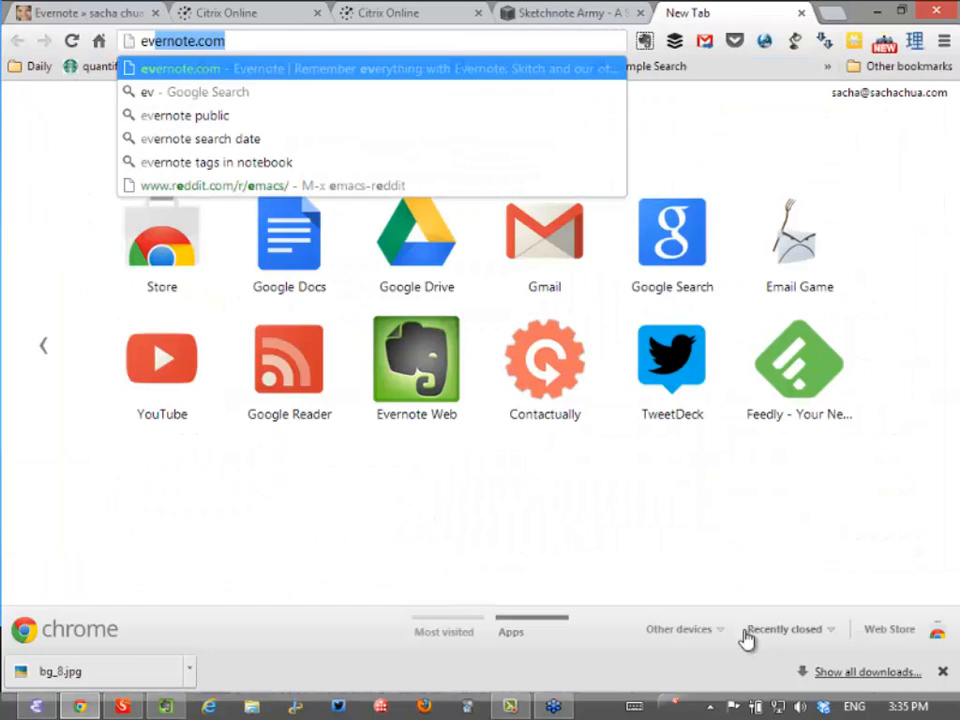
text(https://www.evernote.com/pub/sachac/sketchnotes)
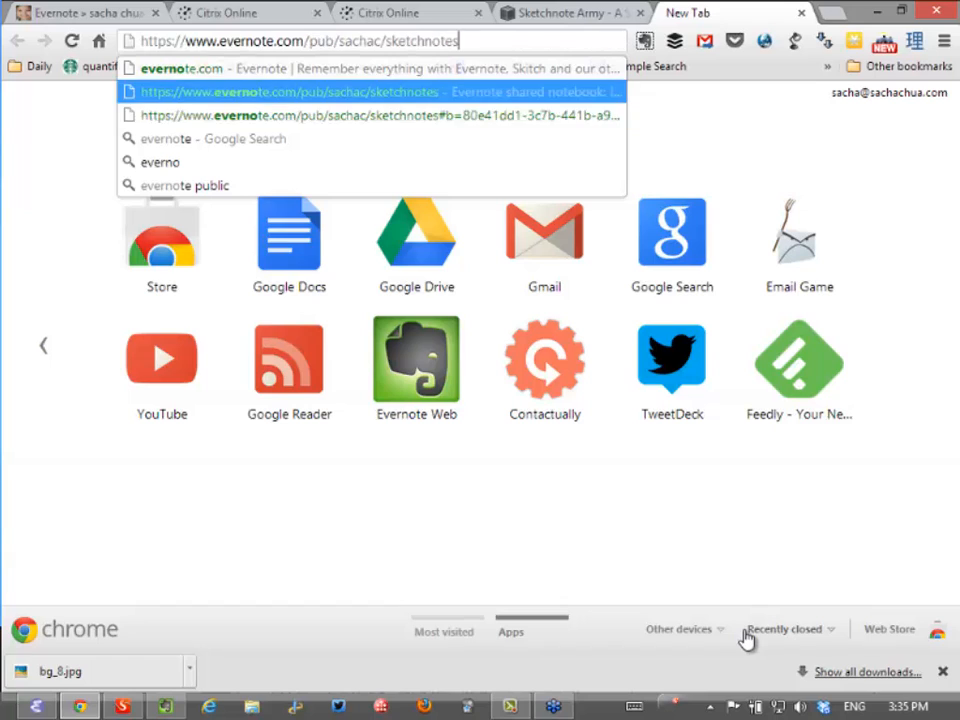
click(378, 92)
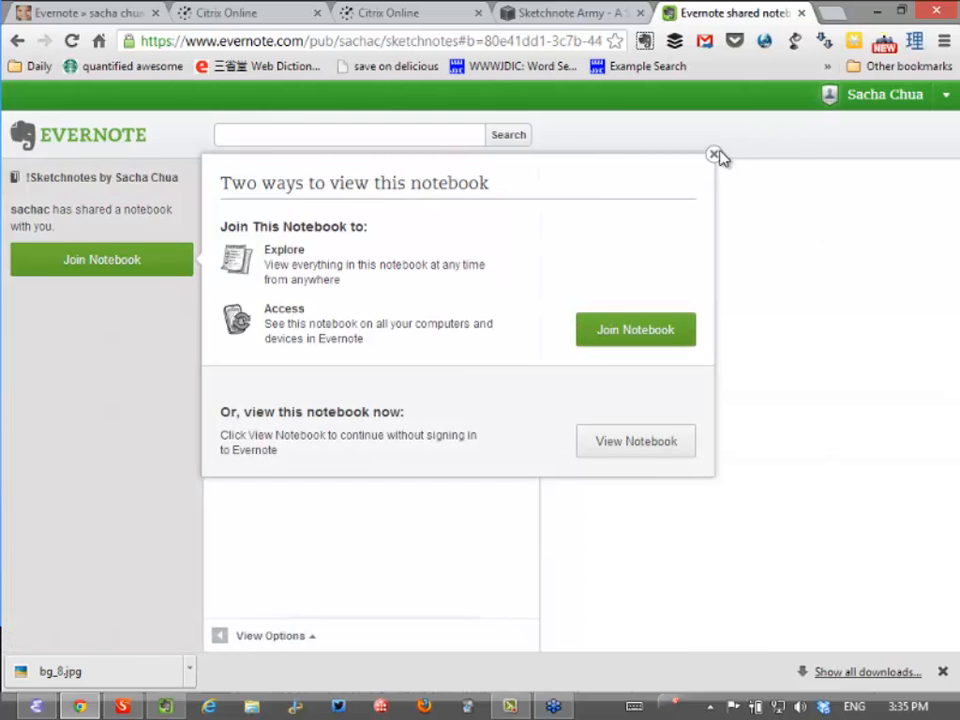
Dismiss the Join Notebook prompt and view the note on using Evernote for visual thinking
click(714, 156)
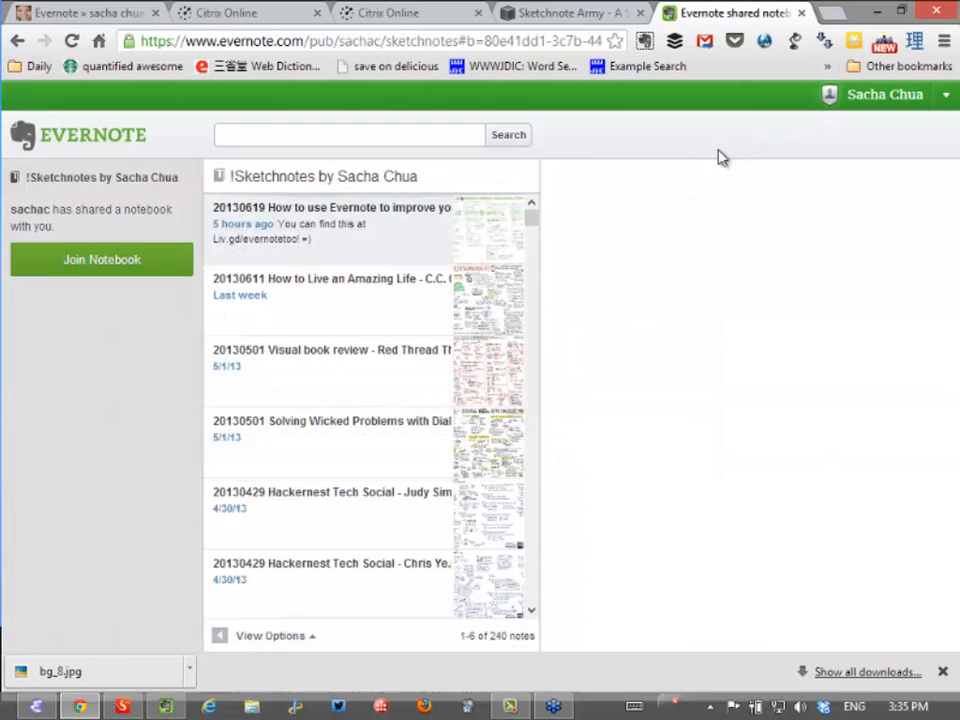
click(330, 206)
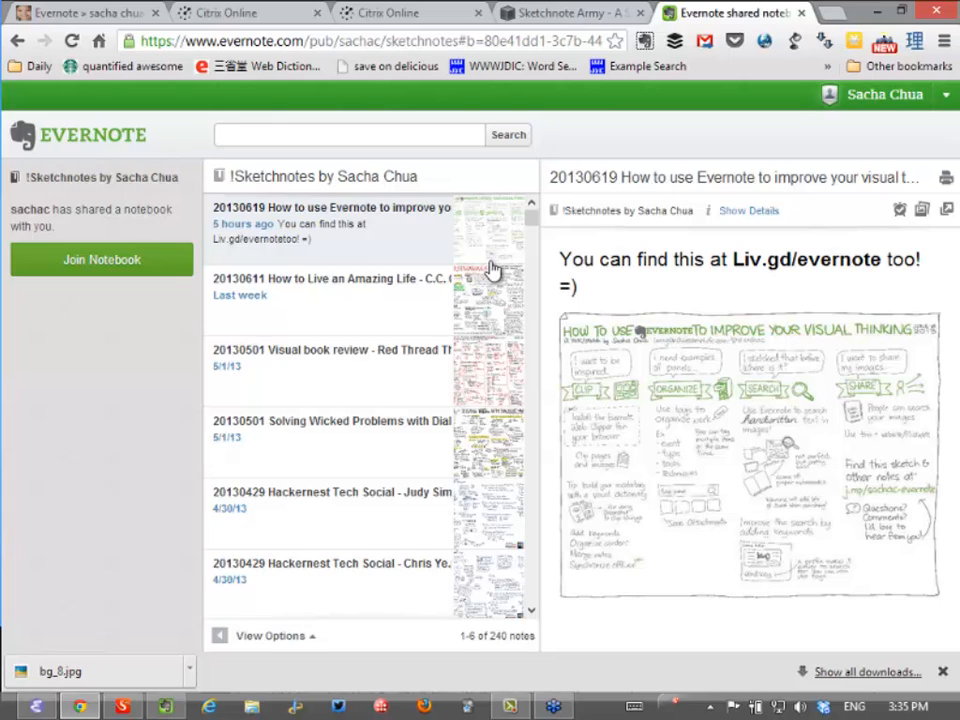
mouse_move(530, 216)
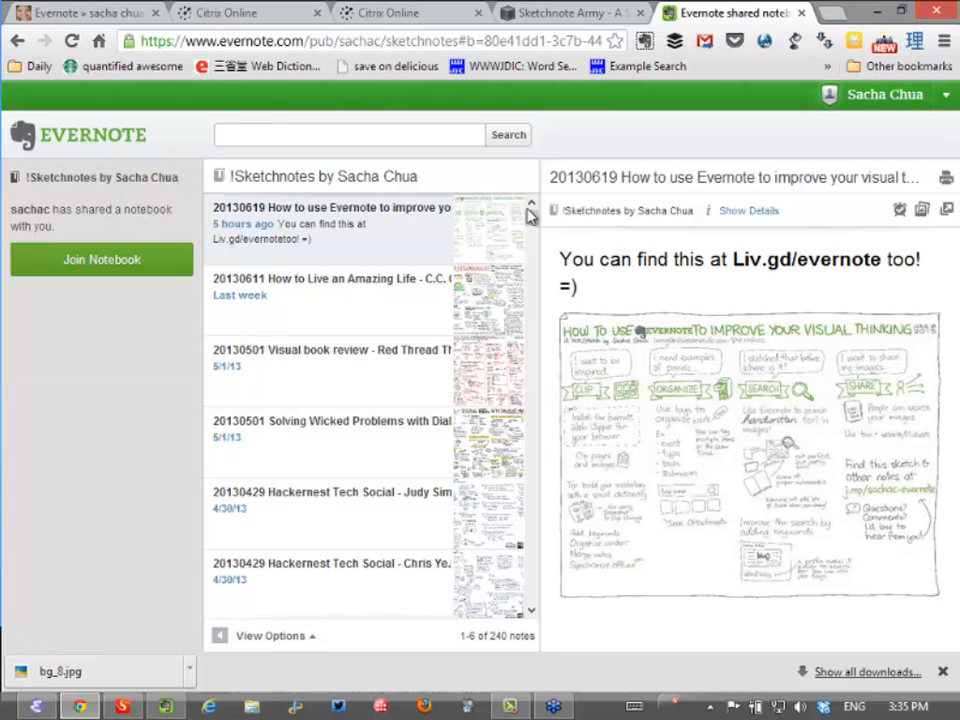
mouse_move(556, 196)
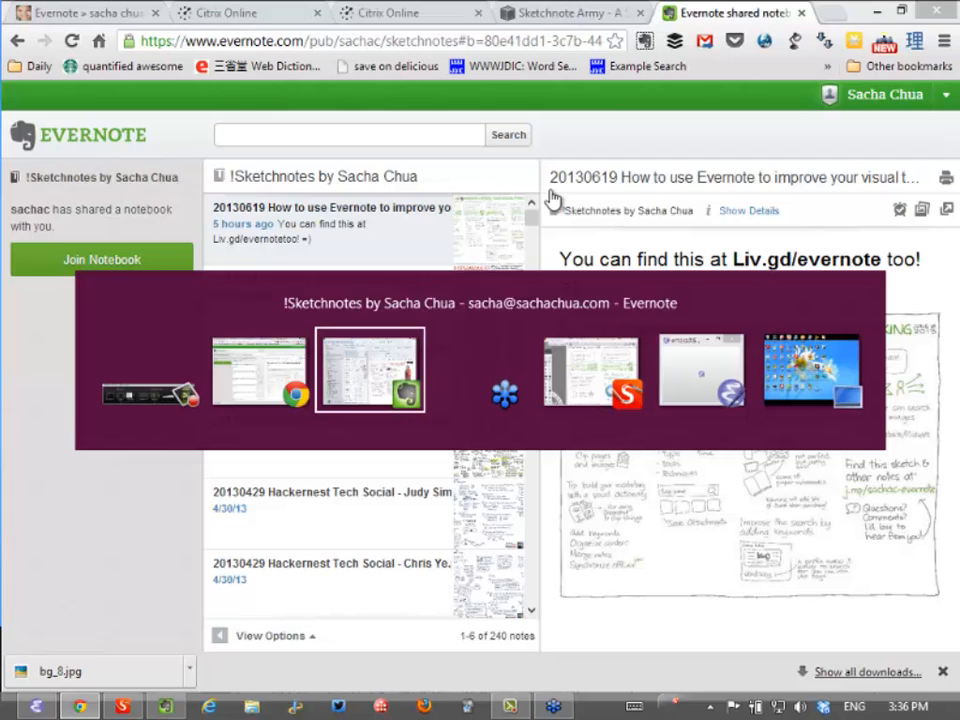
Clear the science search, reselect the Sketchnotes notebook and start a new search beginning 'th'
click(368, 370)
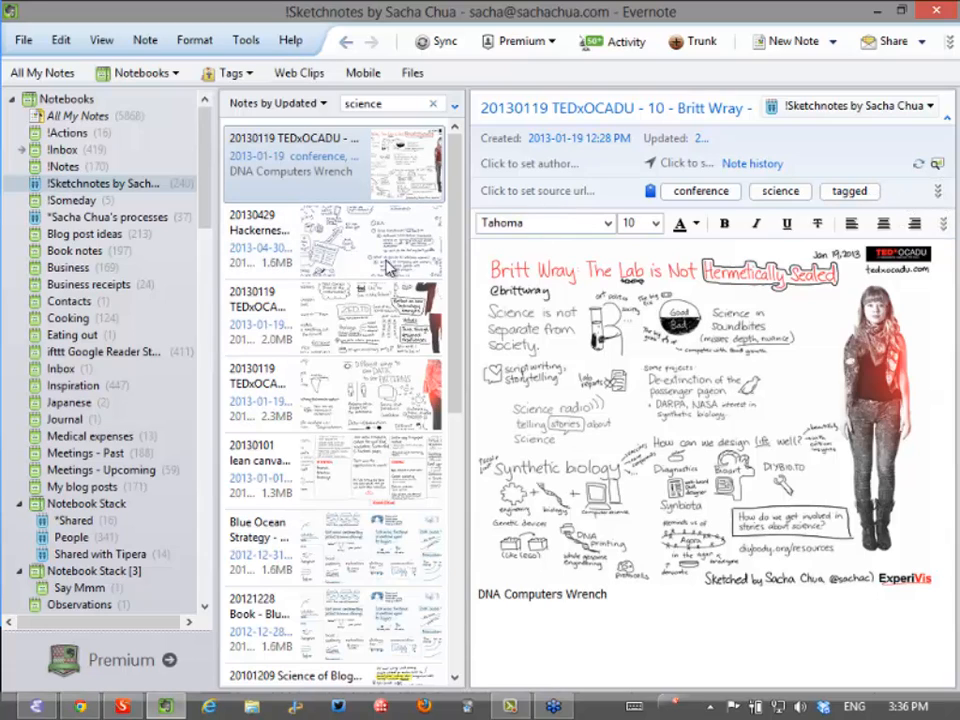
click(448, 104)
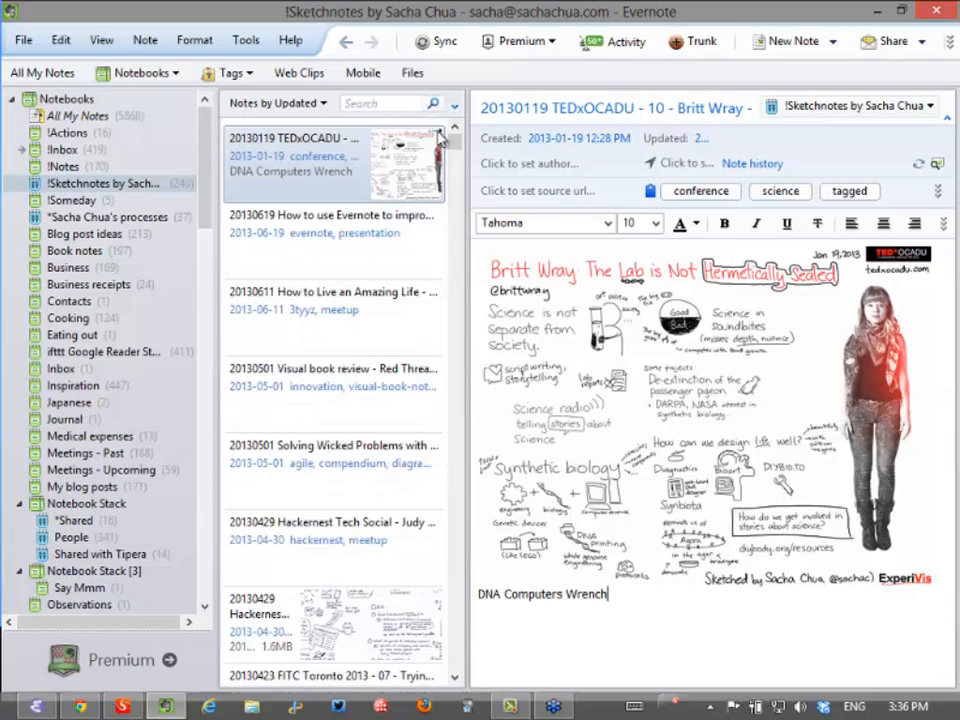
click(64, 166)
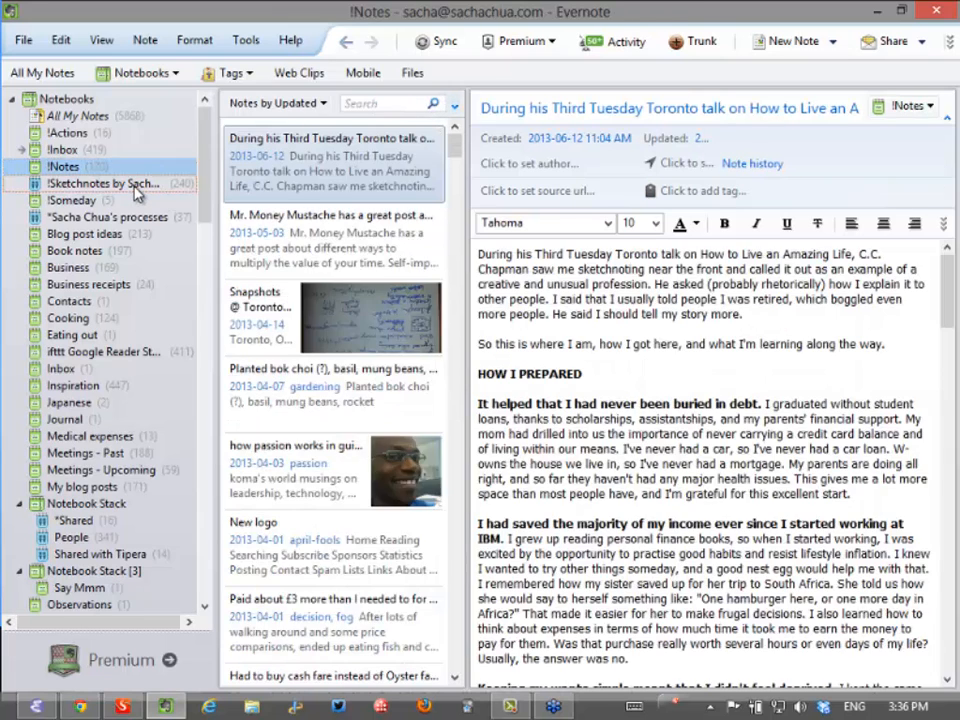
click(104, 184)
text(va)
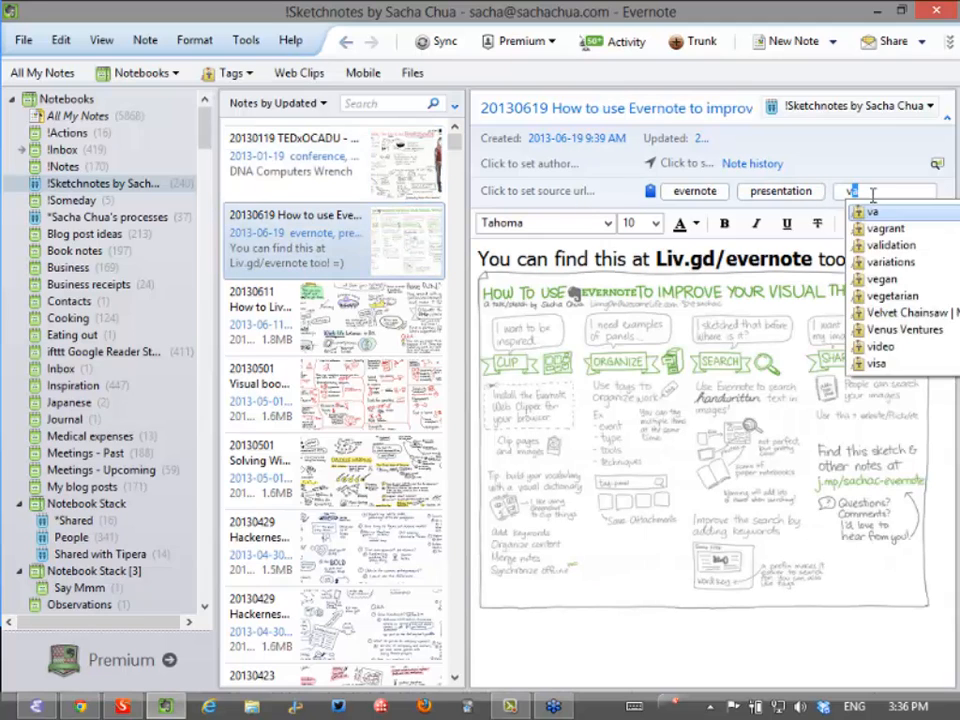
text(th)
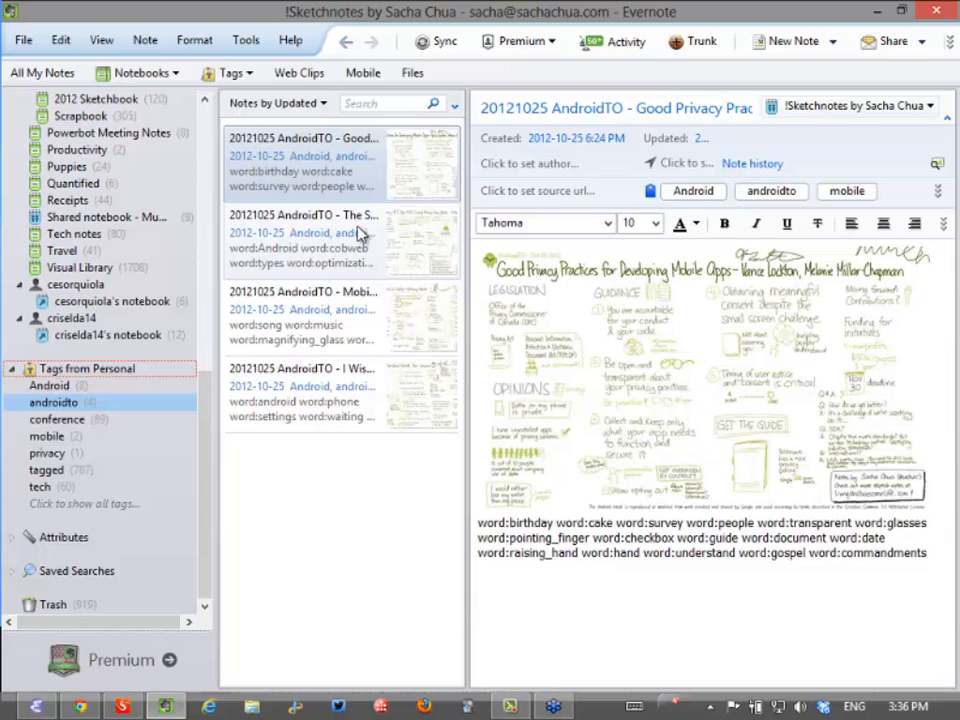
mouse_move(332, 240)
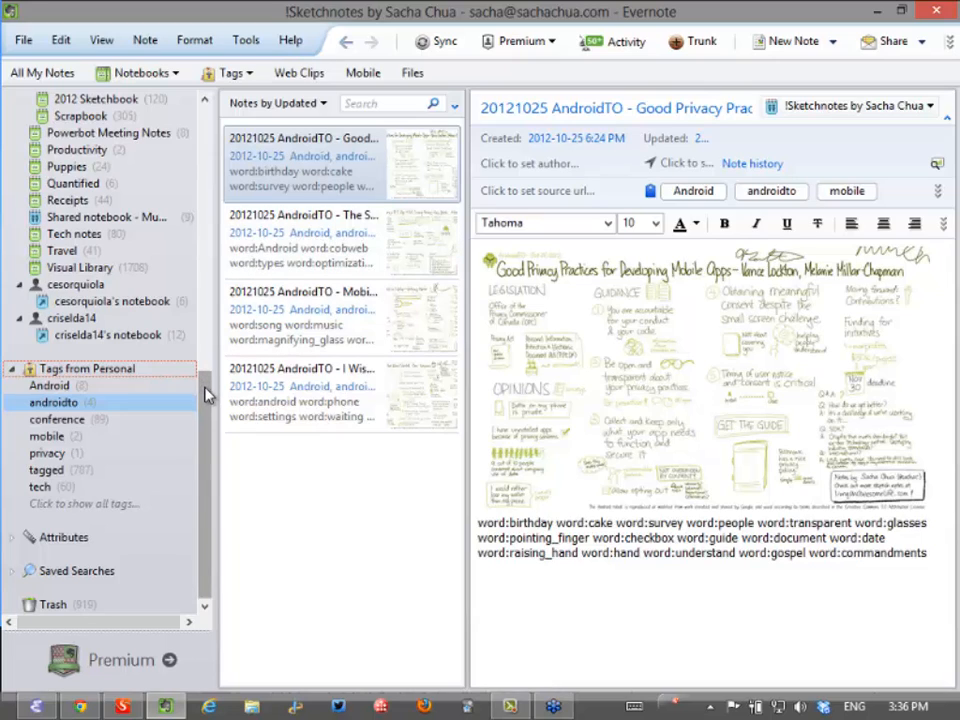
mouse_move(290, 404)
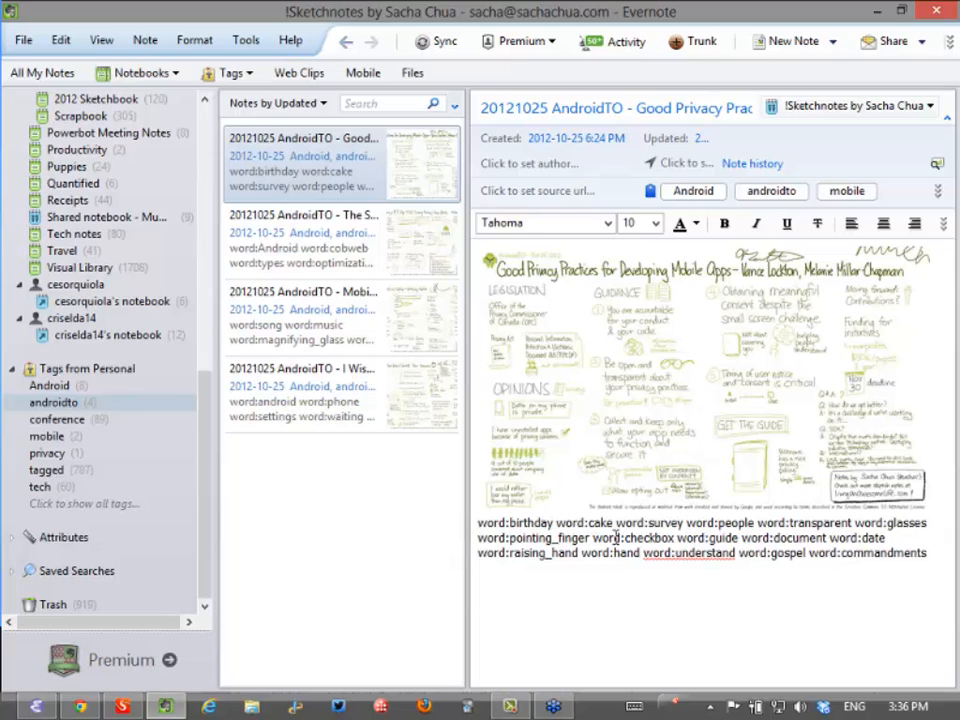
Search the notes for word:birthday so only the AndroidTO Good Privacy Practices note remains
double_click(488, 522)
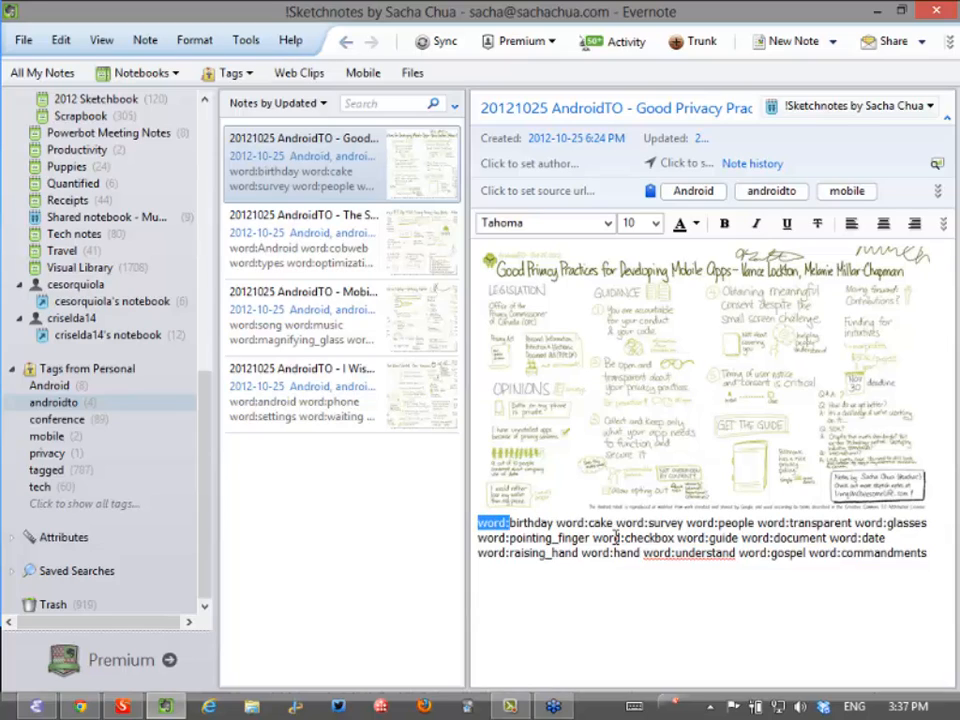
click(384, 104)
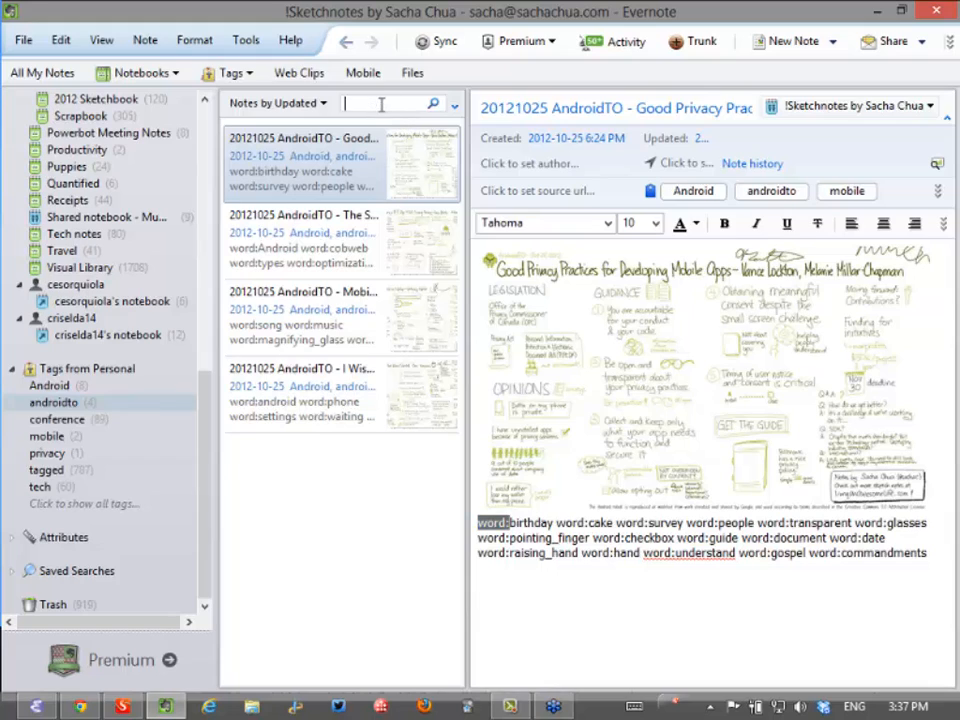
text(word:b)
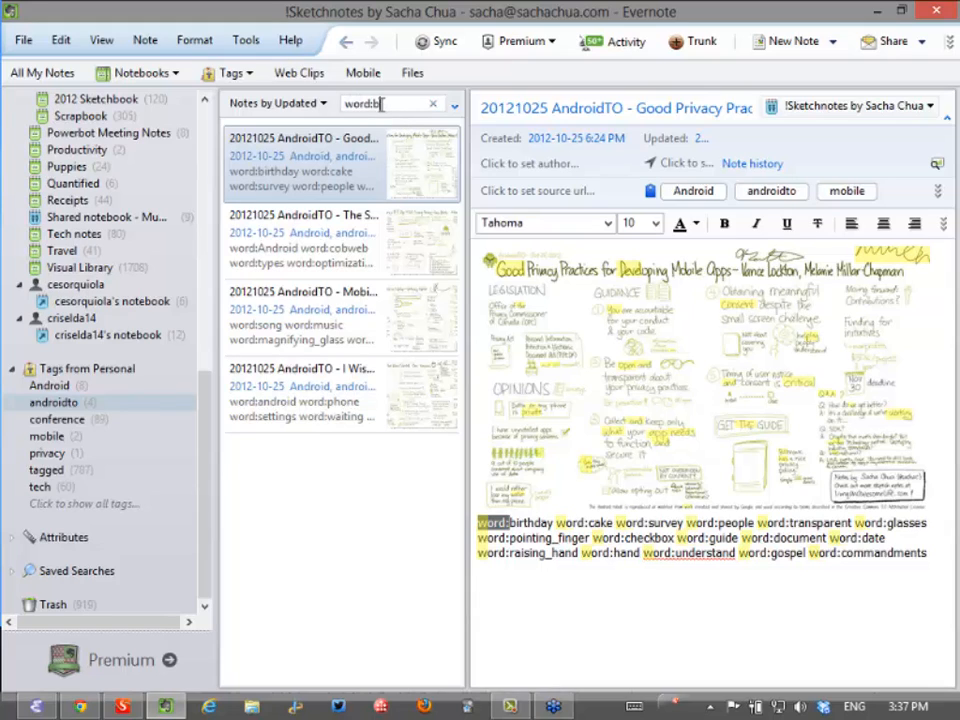
text(irthday)
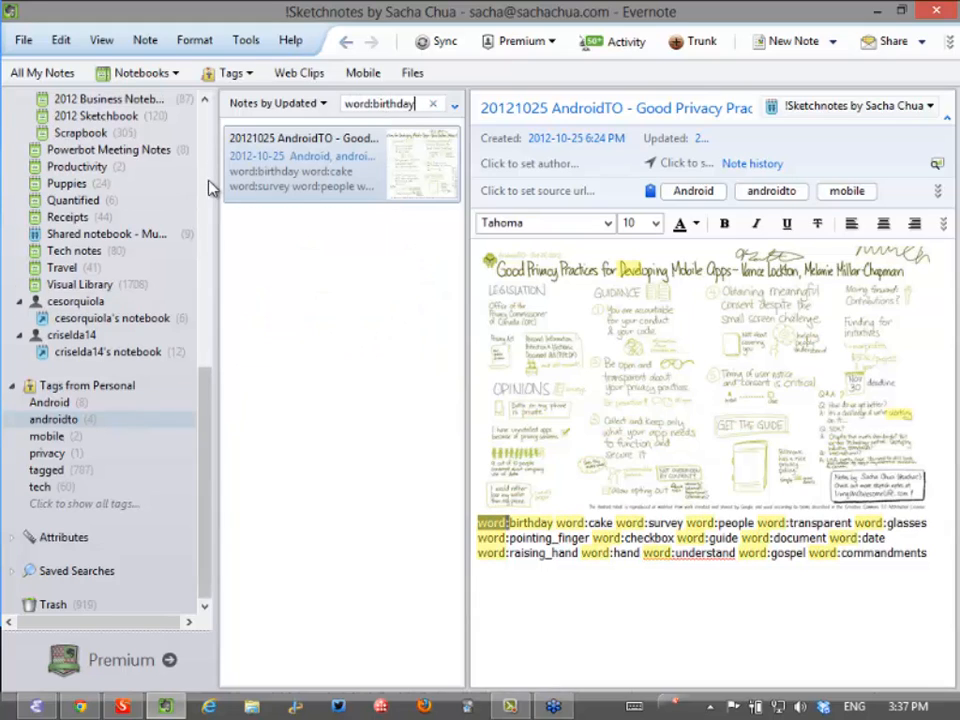
mouse_move(558, 320)
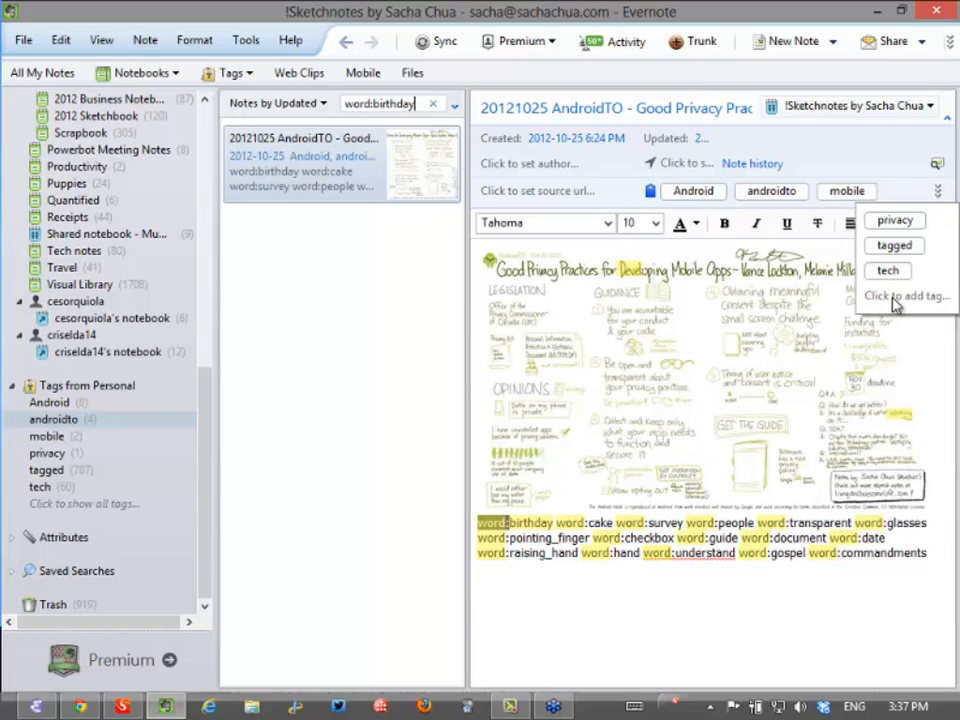
mouse_move(120, 496)
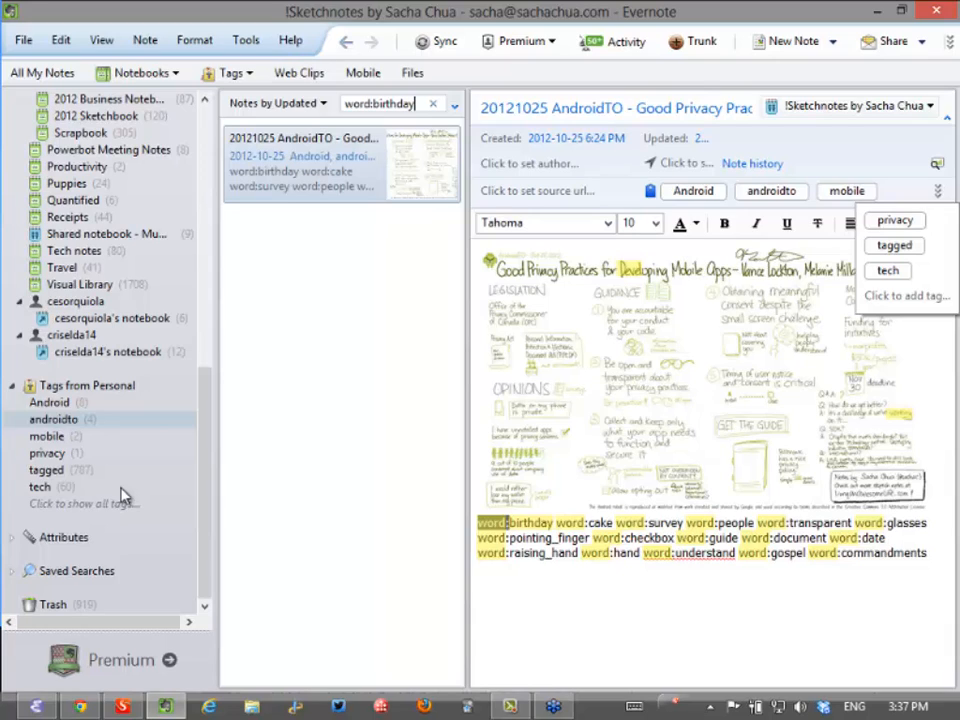
mouse_move(126, 644)
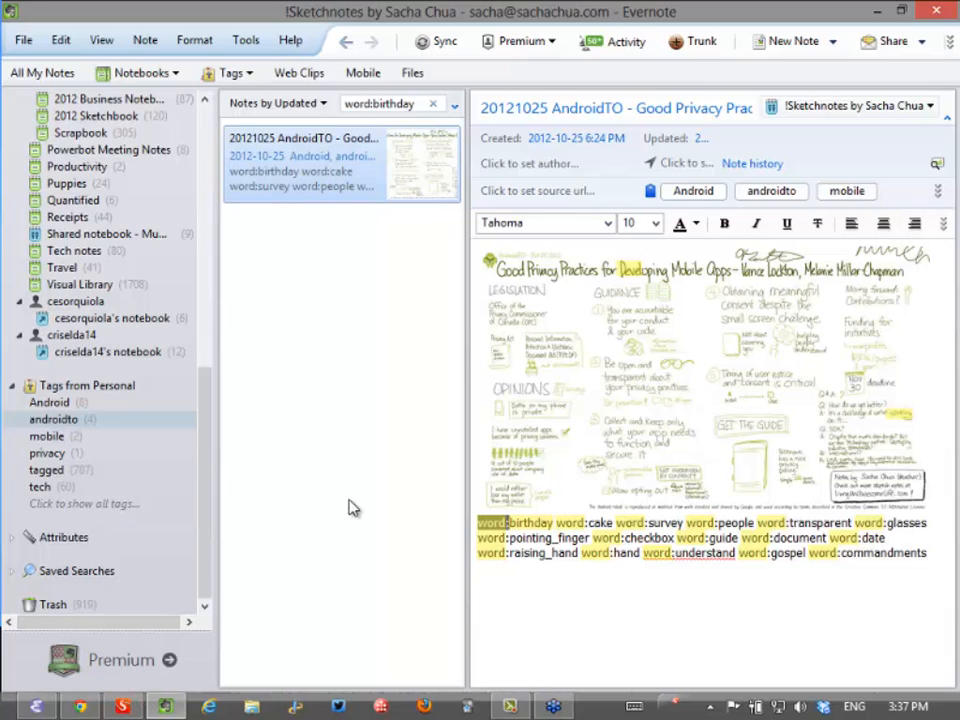
mouse_move(352, 508)
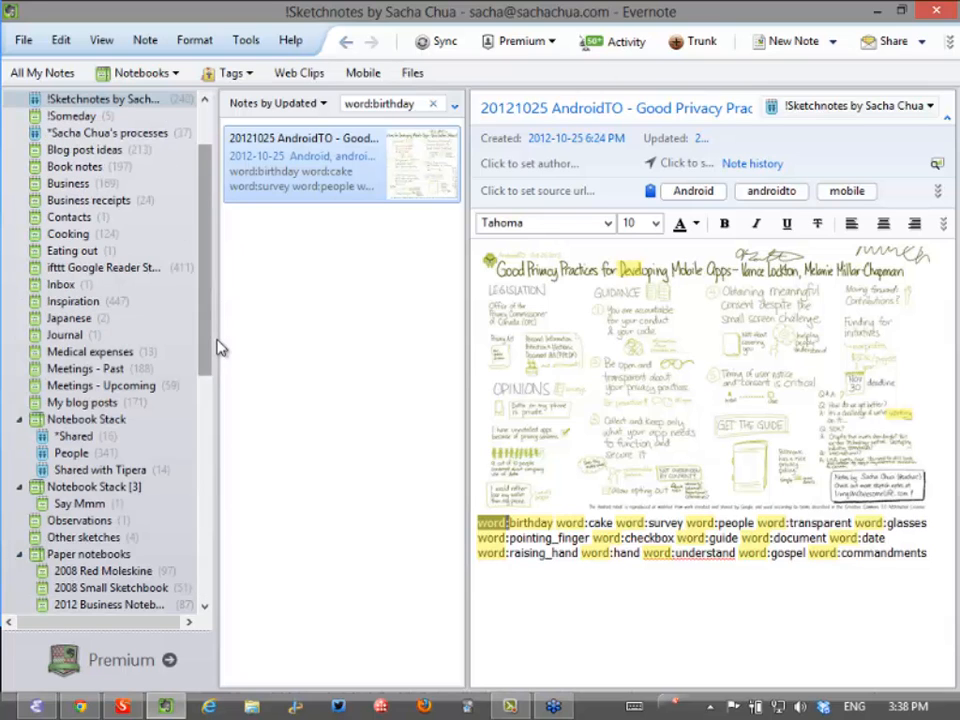
Open the 2008 Red Moleskine notebook and view the scanned page image94.jpg
scroll(down, 3)
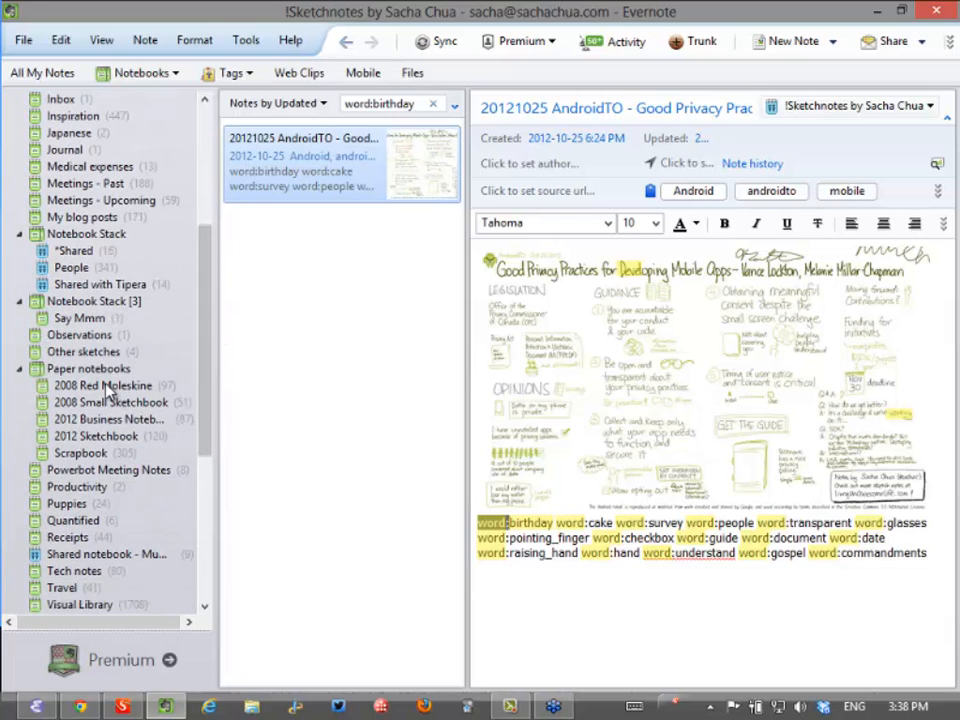
click(104, 384)
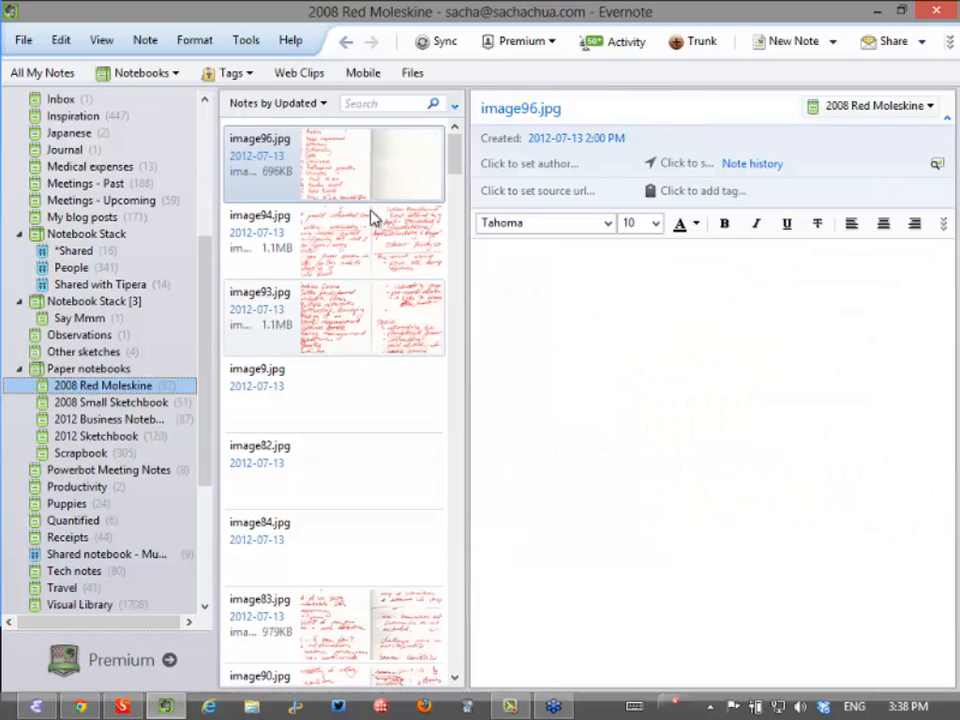
click(332, 164)
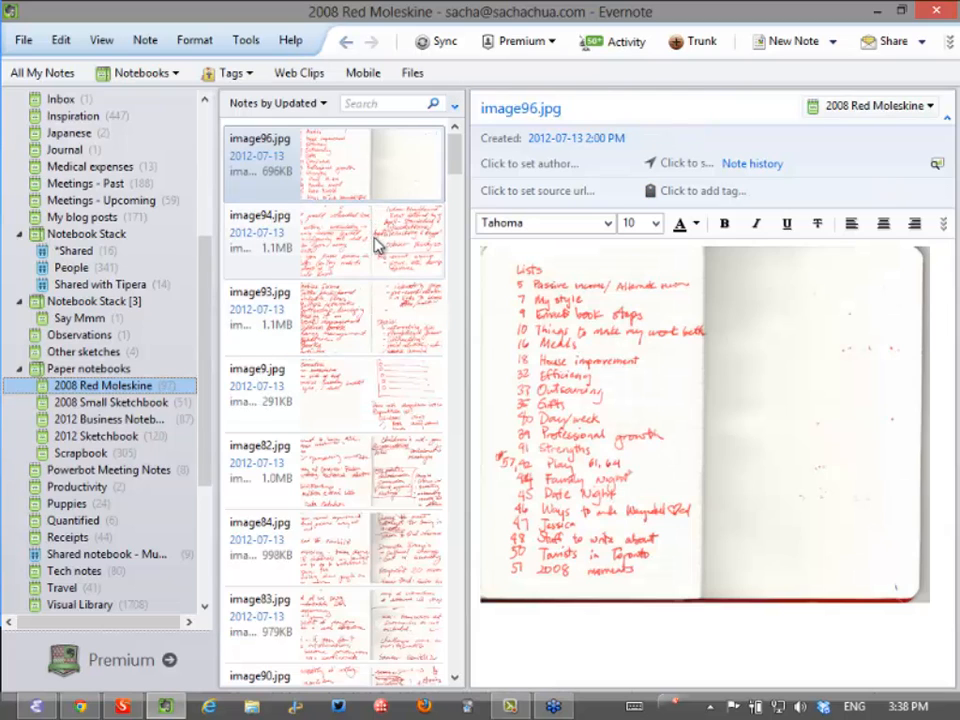
click(330, 240)
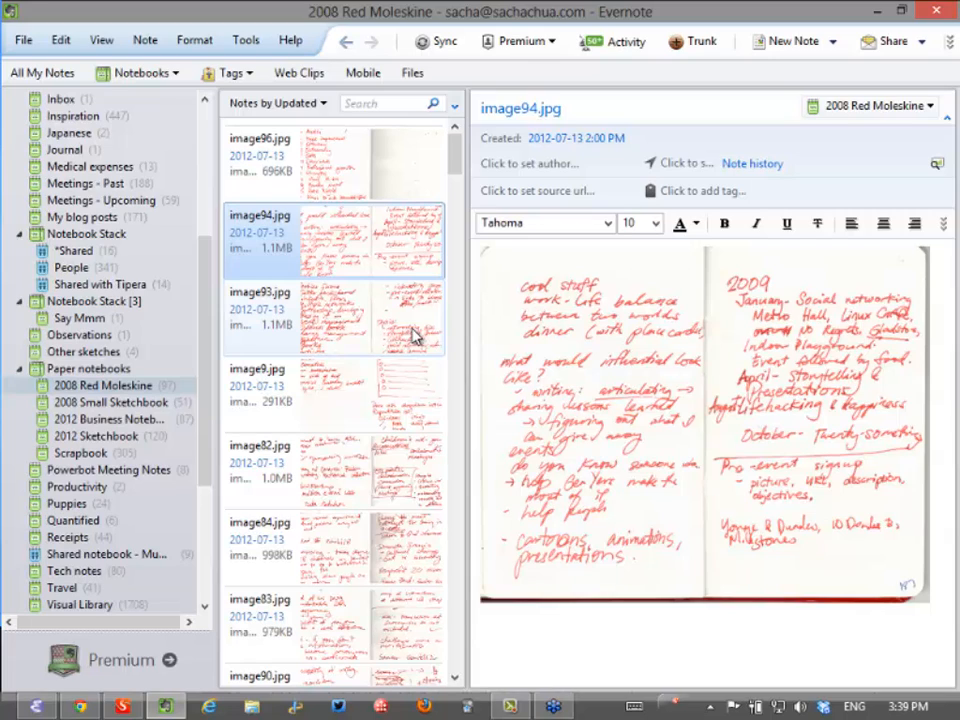
mouse_move(428, 390)
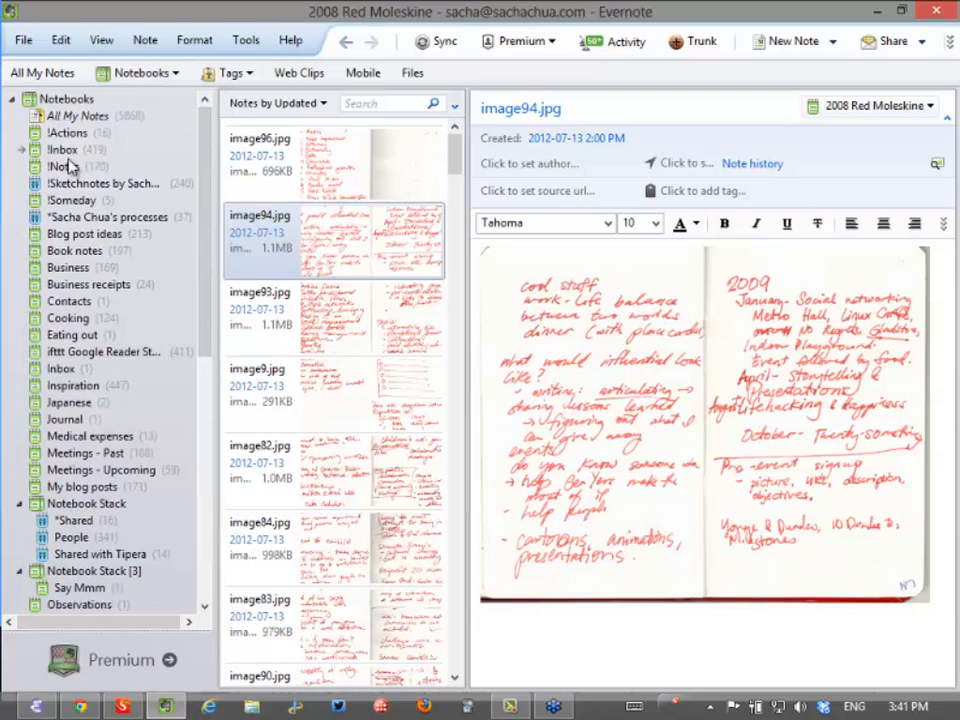
Go from the Inbox to the Sketchnotes by Sacha Chua notebook showing the TEDxOCADU Britt Wray note
click(64, 148)
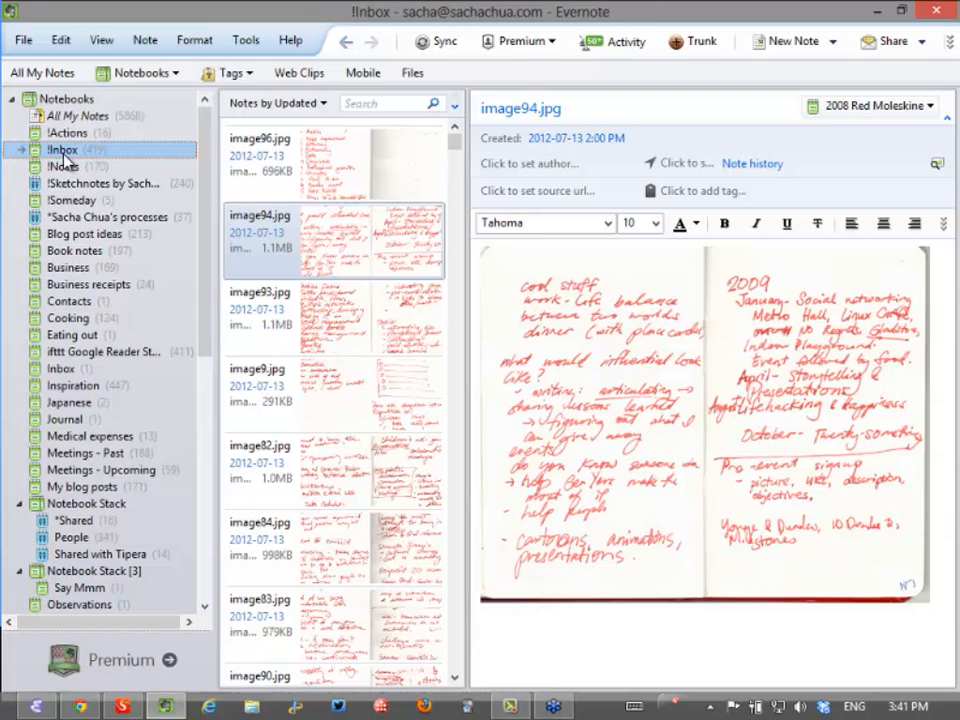
click(104, 184)
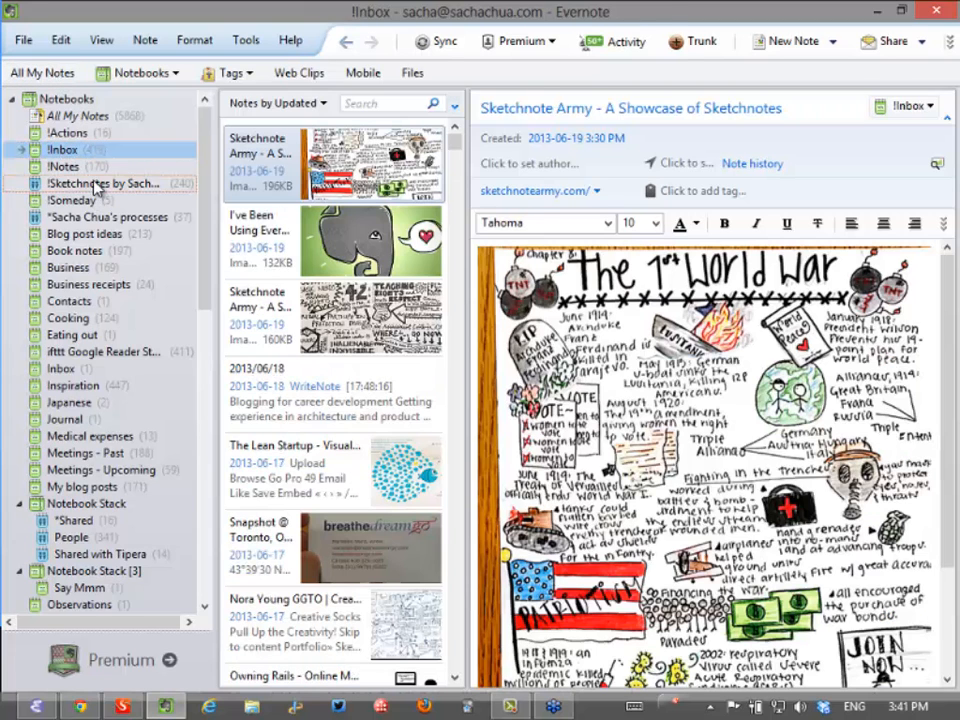
click(104, 184)
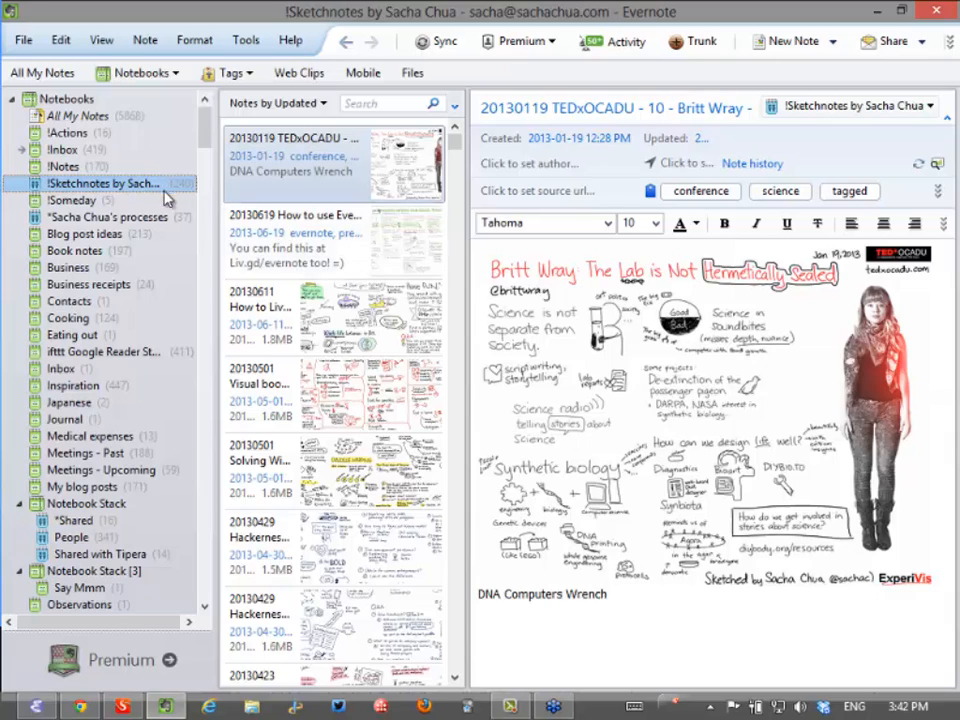
mouse_move(196, 196)
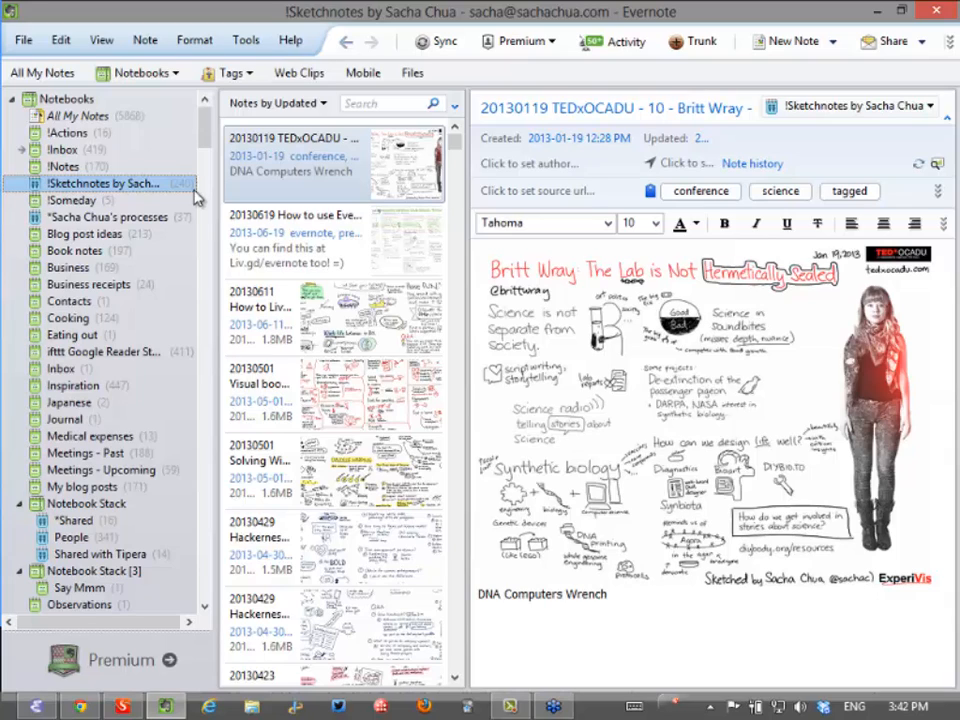
mouse_move(384, 184)
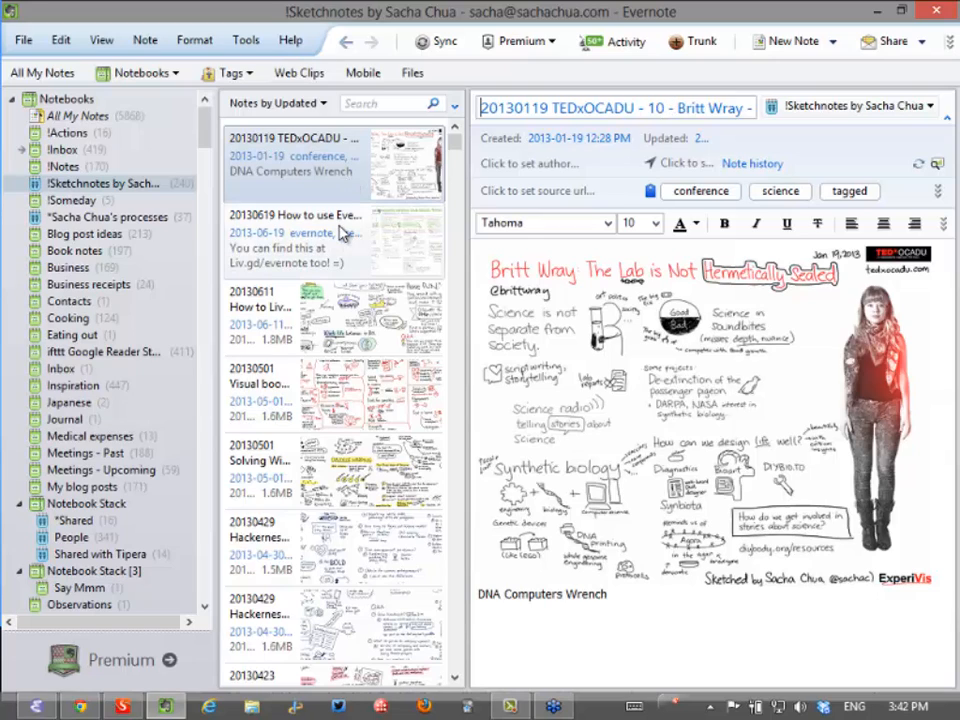
mouse_move(340, 312)
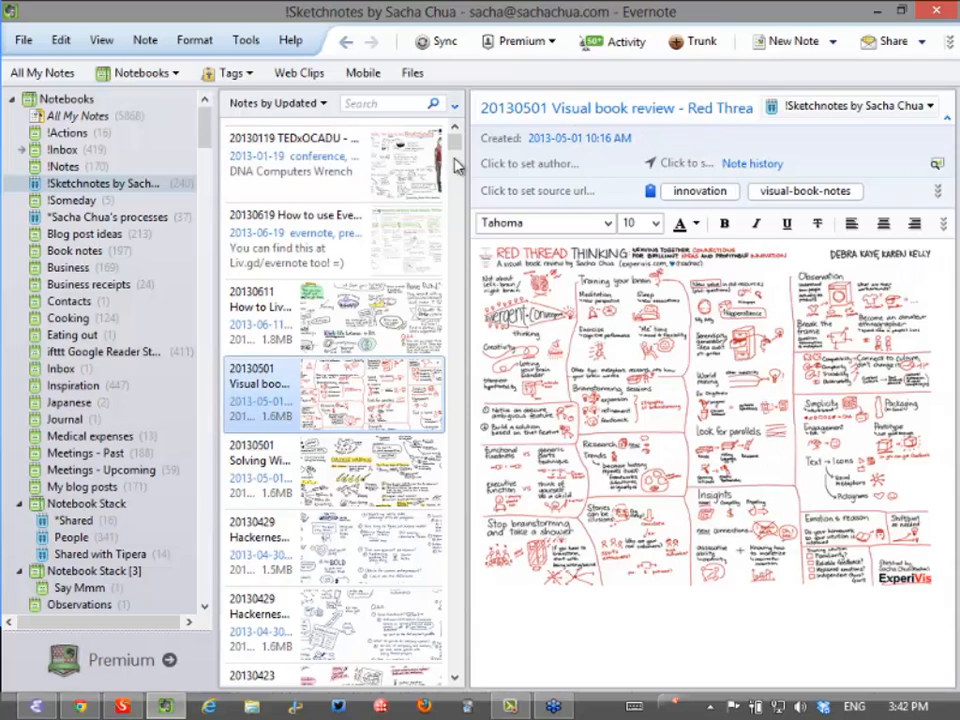
double_click(536, 138)
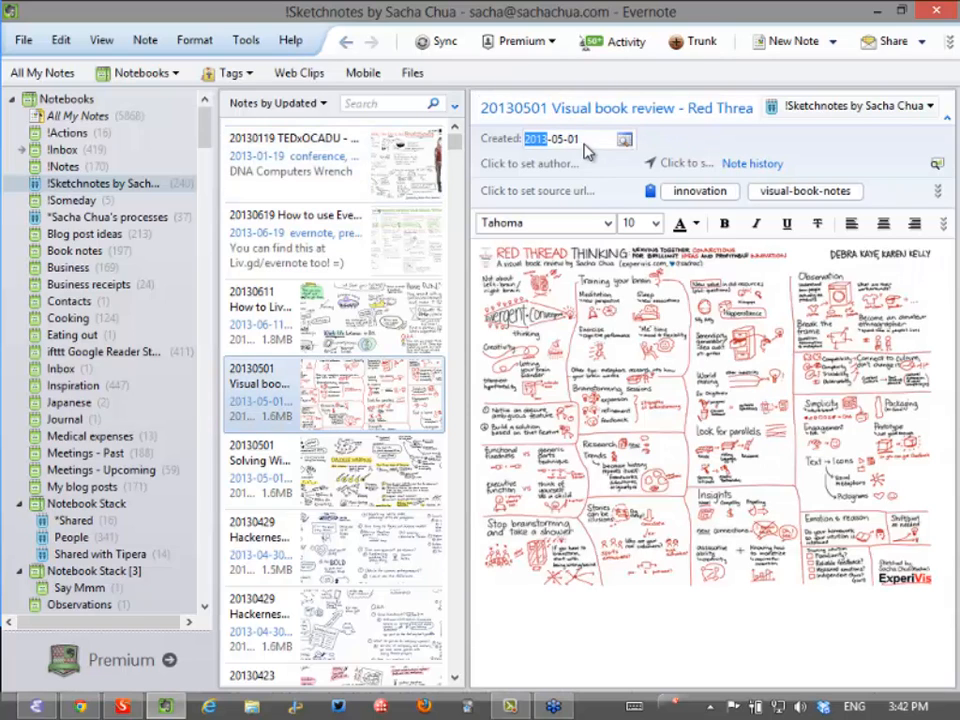
mouse_move(576, 144)
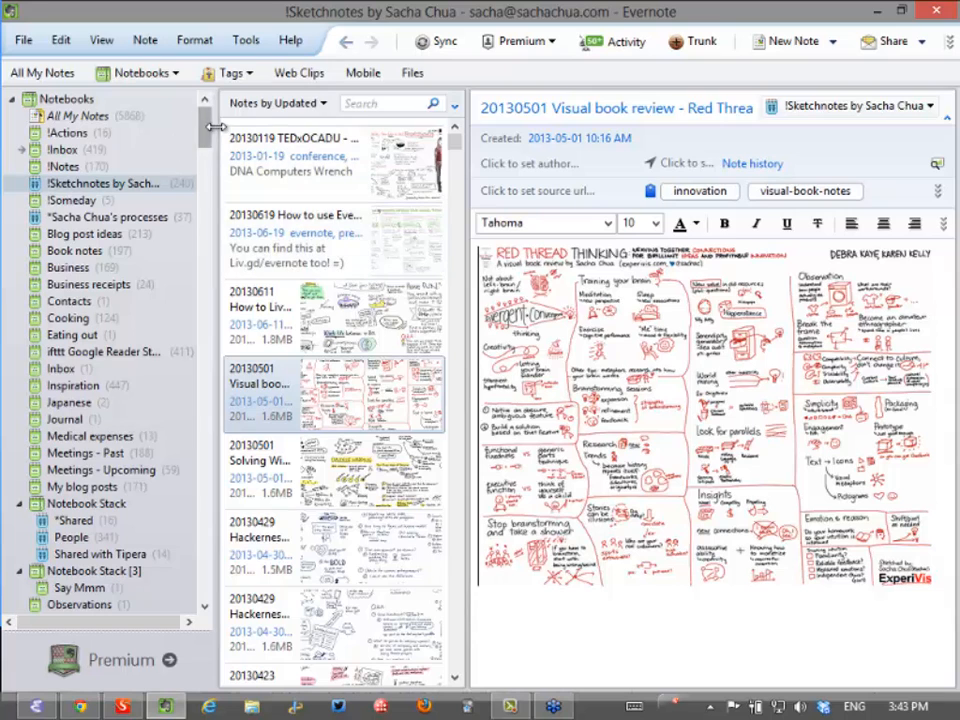
Select the Visual Library notebook from the sidebar, showing its Twitter doodle note
scroll(down, 3)
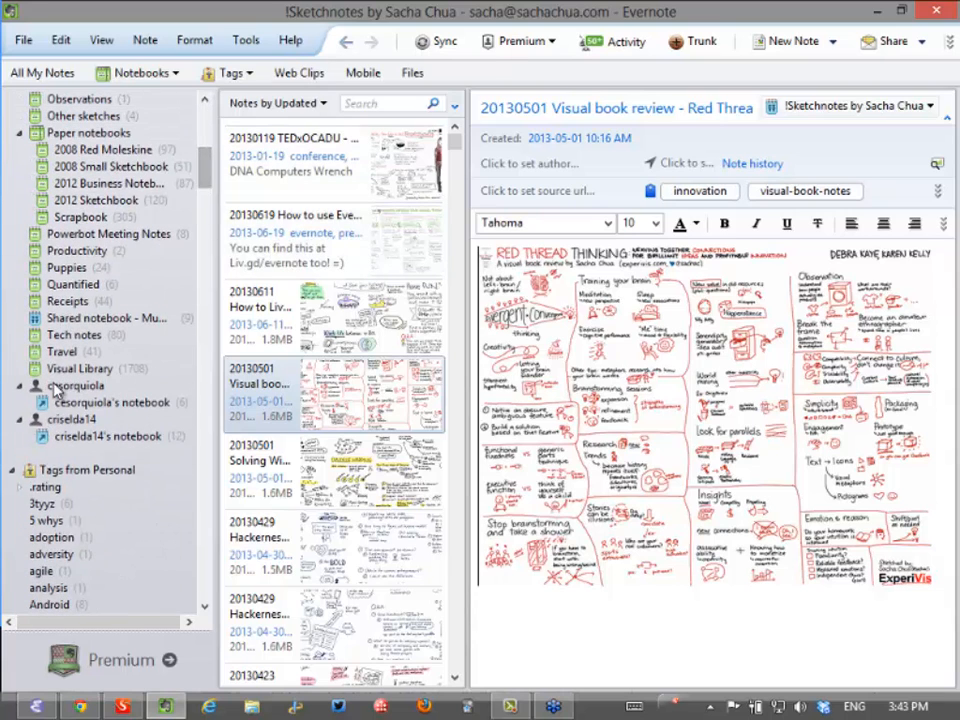
click(96, 368)
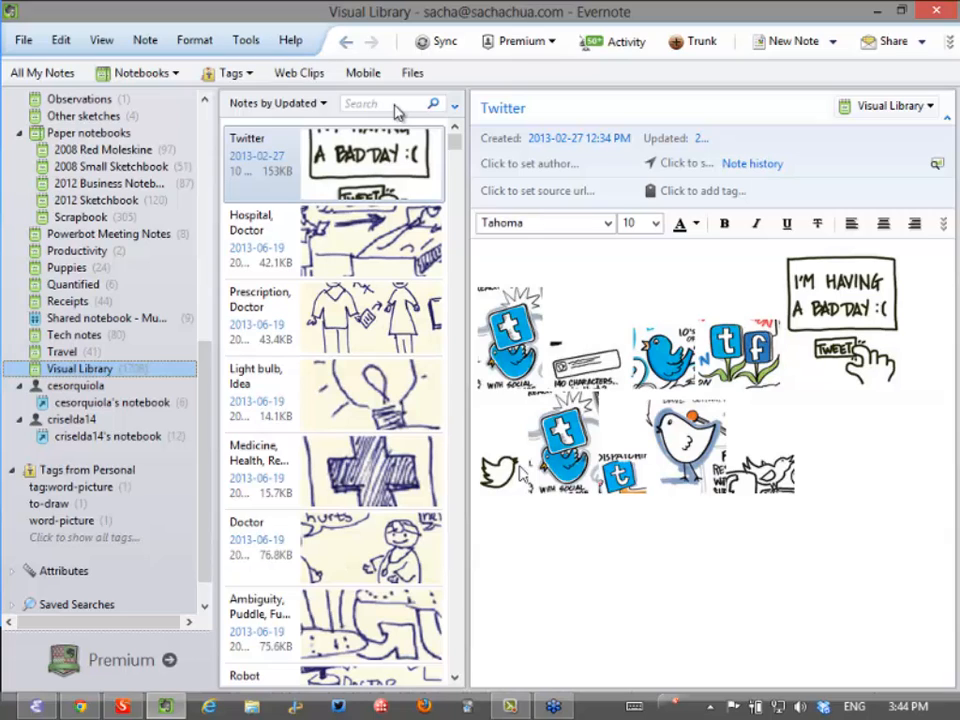
scroll(down, 3)
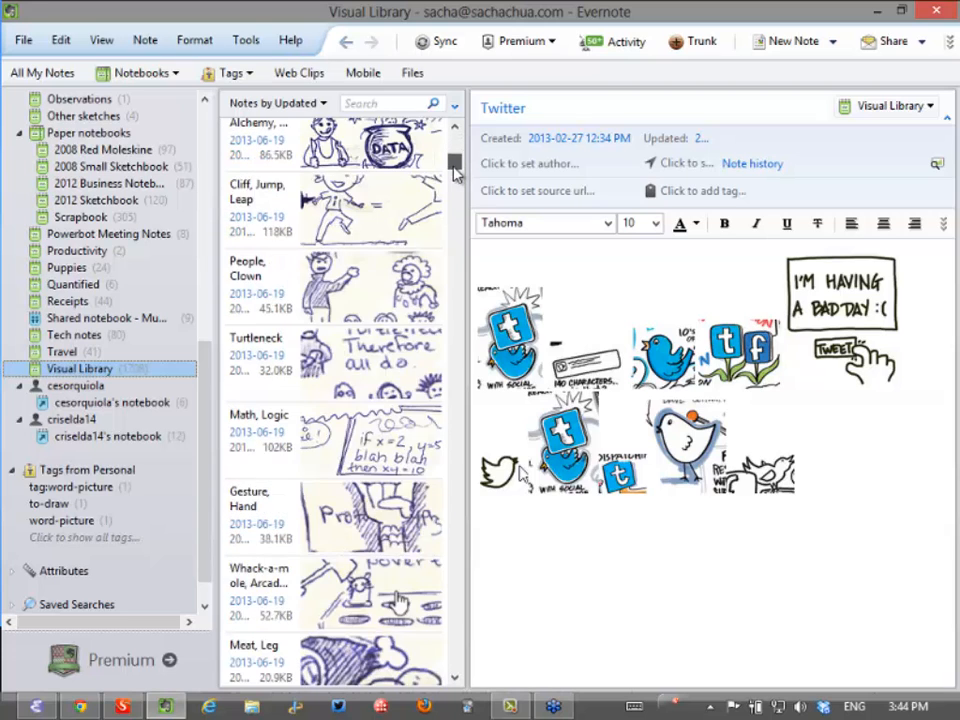
scroll(down, 3)
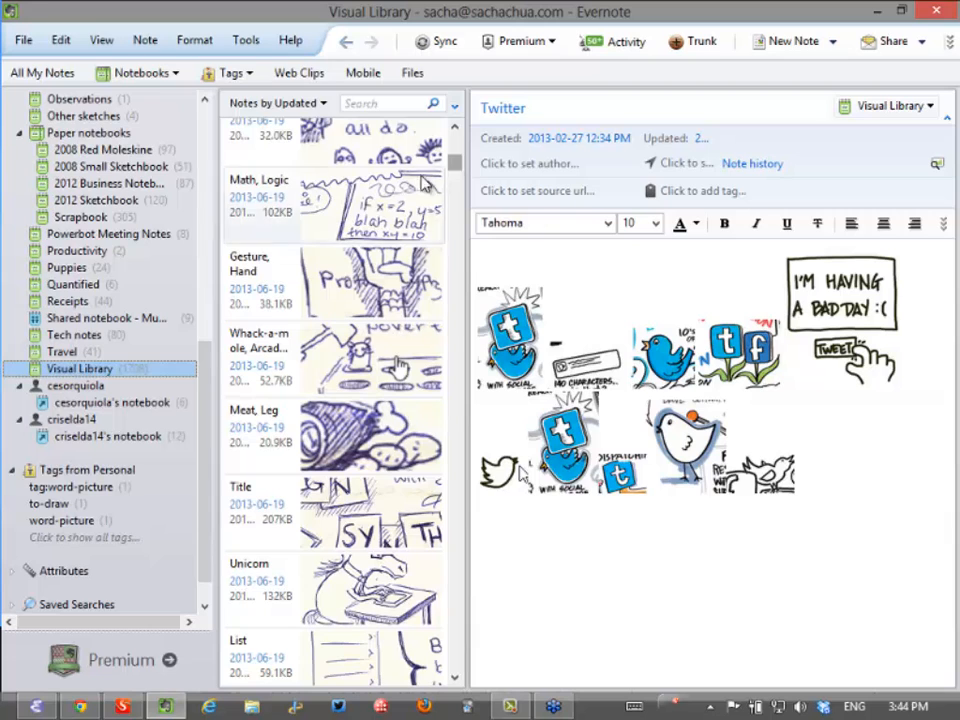
Search the notebook for intitle:time and select all matching Clock, Time notes
text(ti)
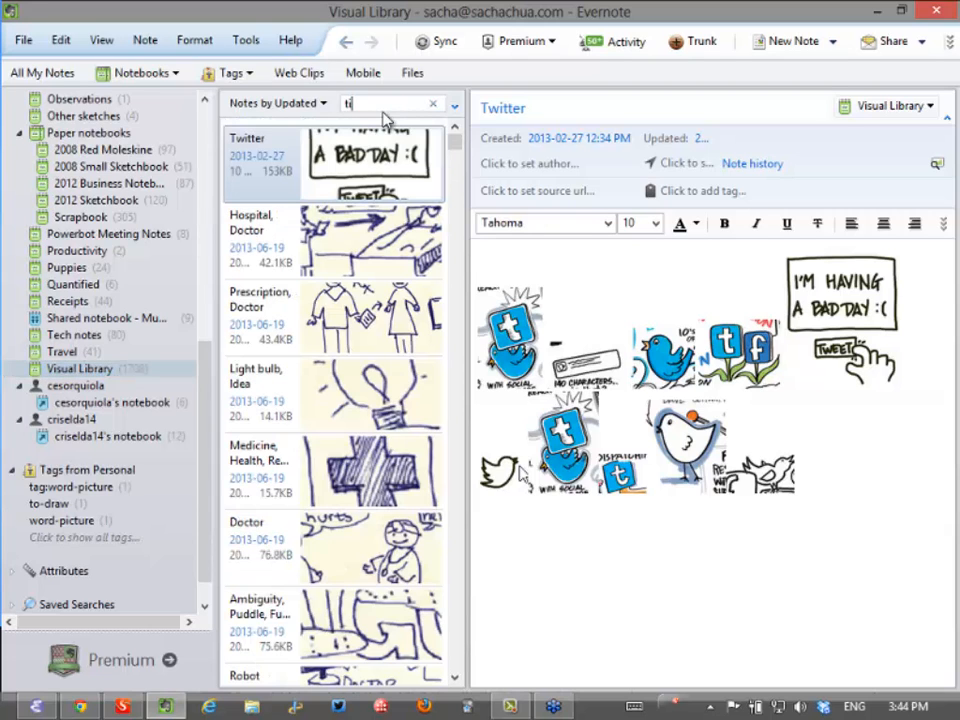
text(me)
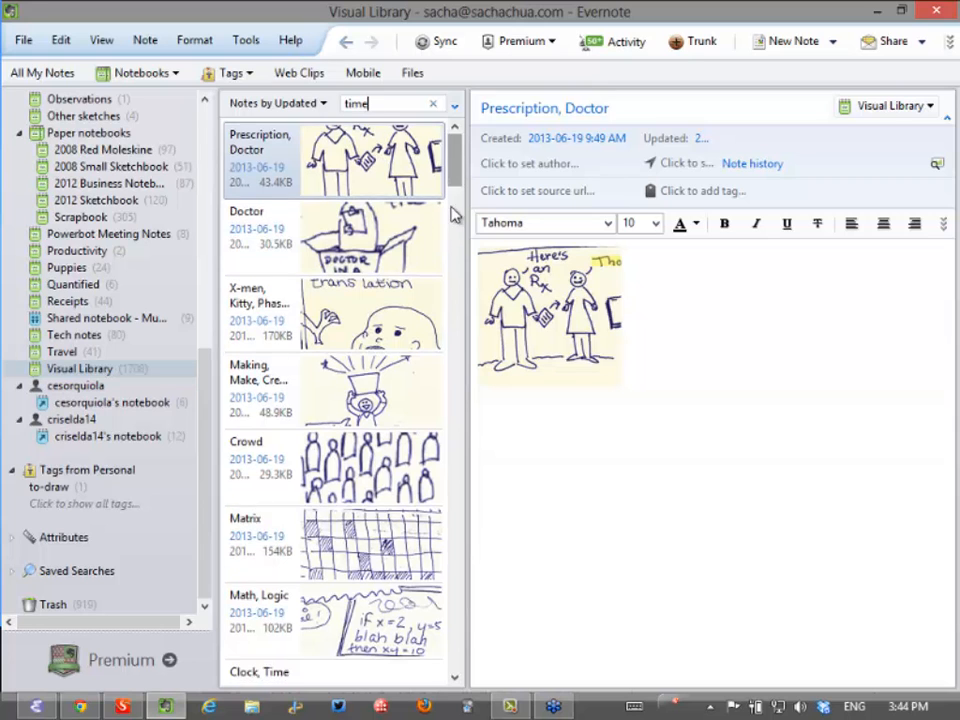
scroll(down, 3)
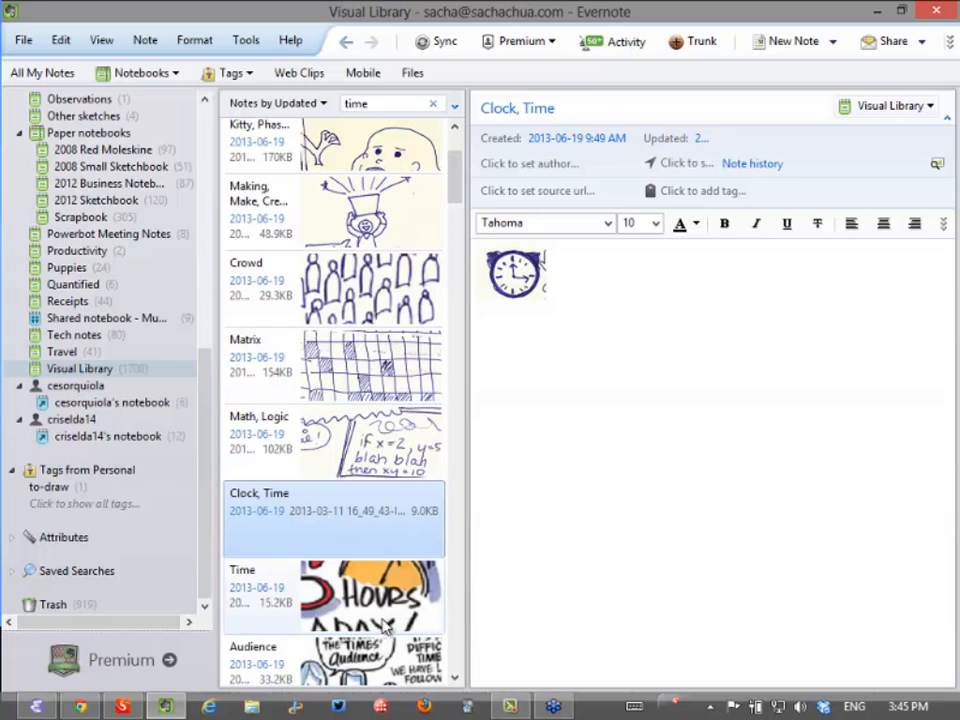
click(332, 596)
text(intitle:)
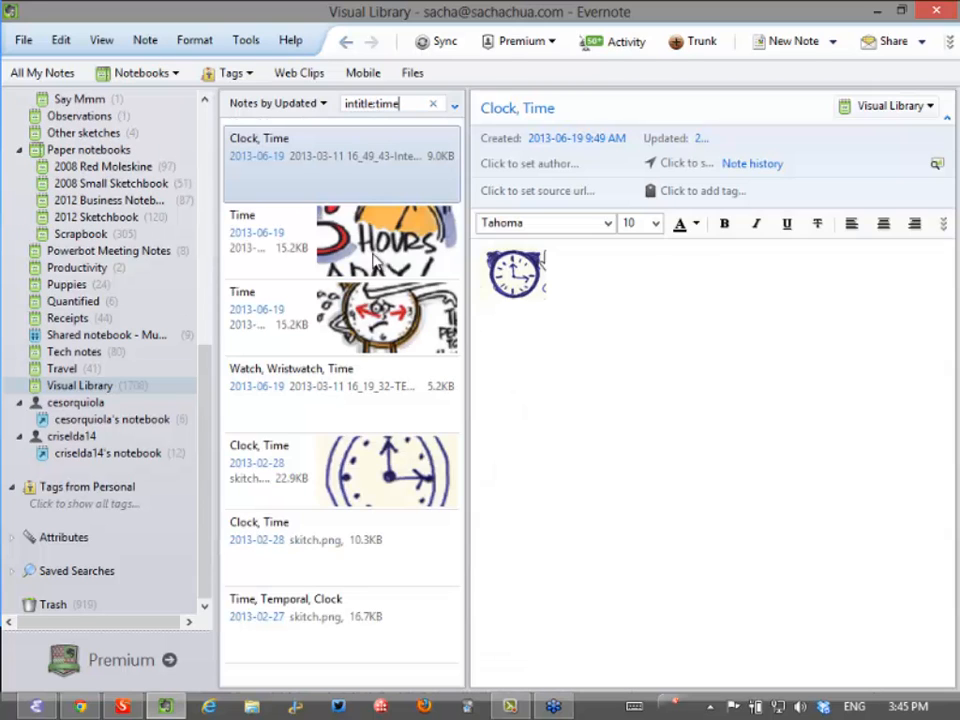
click(340, 620)
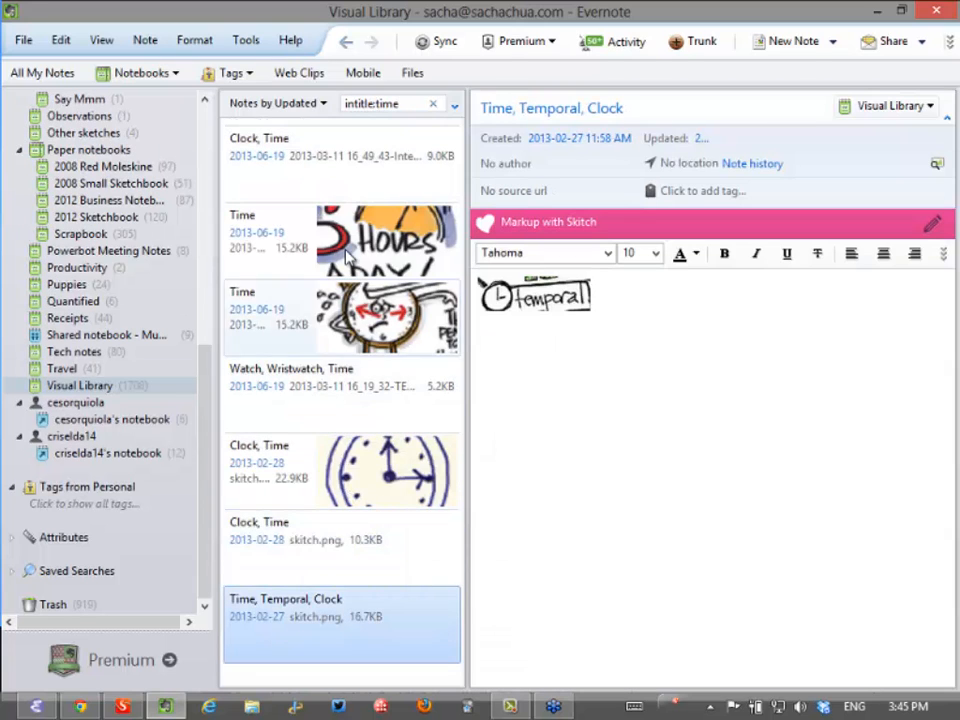
Merge the selected time notes into one combined Clock, Time note, confirming the warning
click(680, 468)
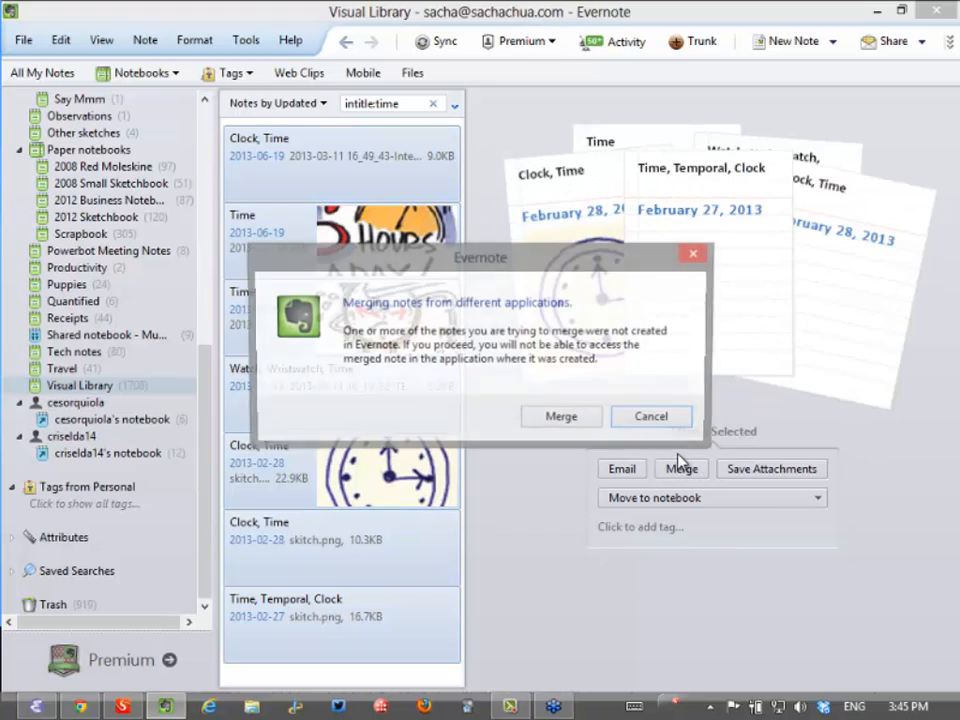
click(560, 416)
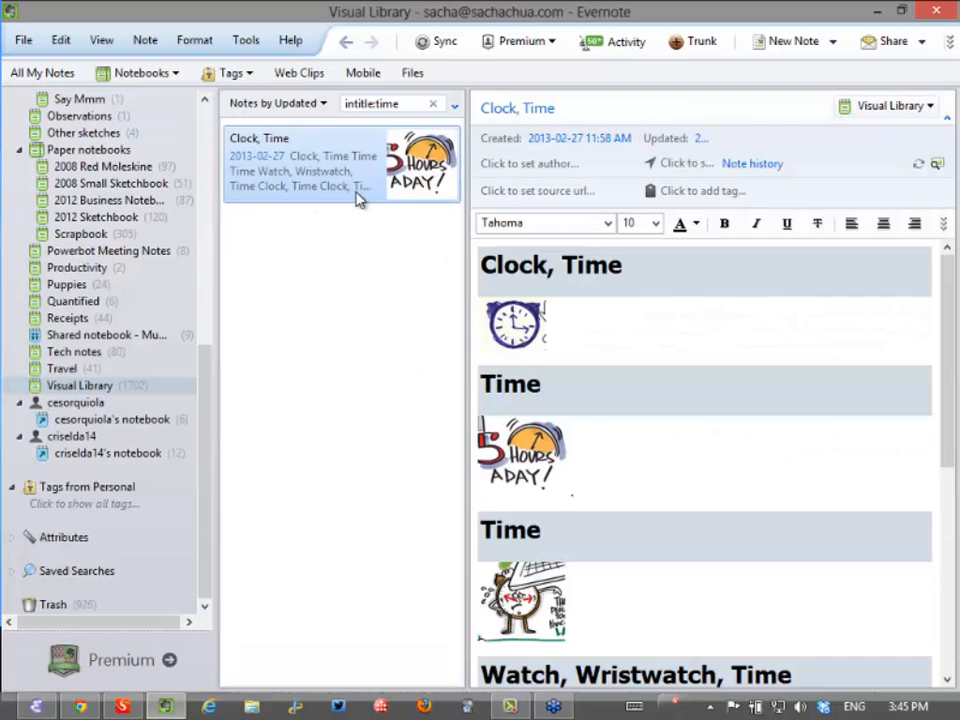
scroll(down, 3)
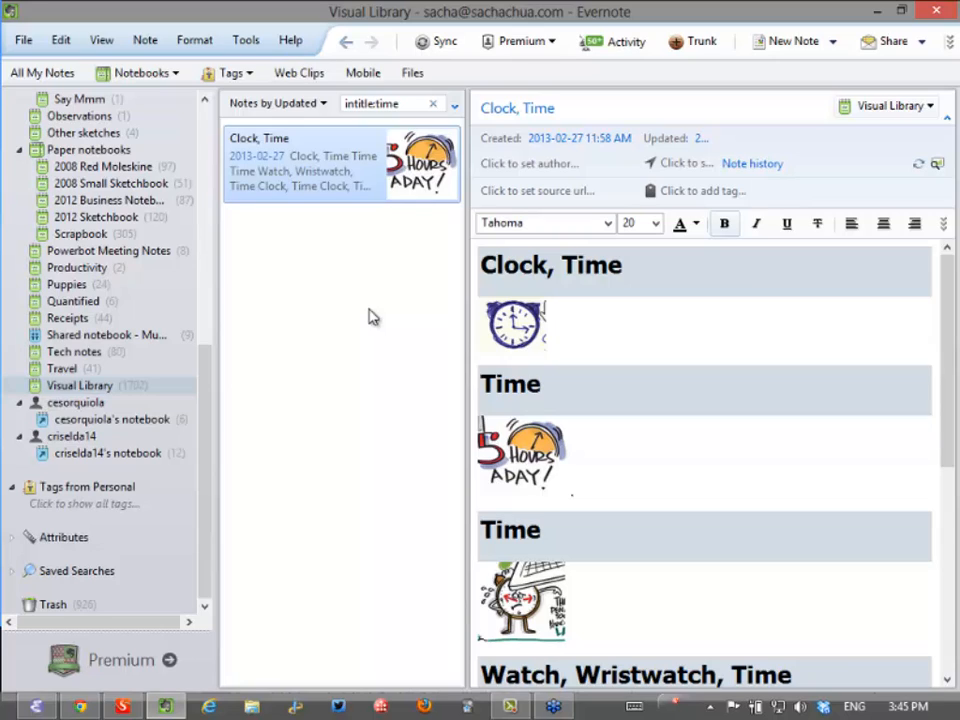
mouse_move(296, 348)
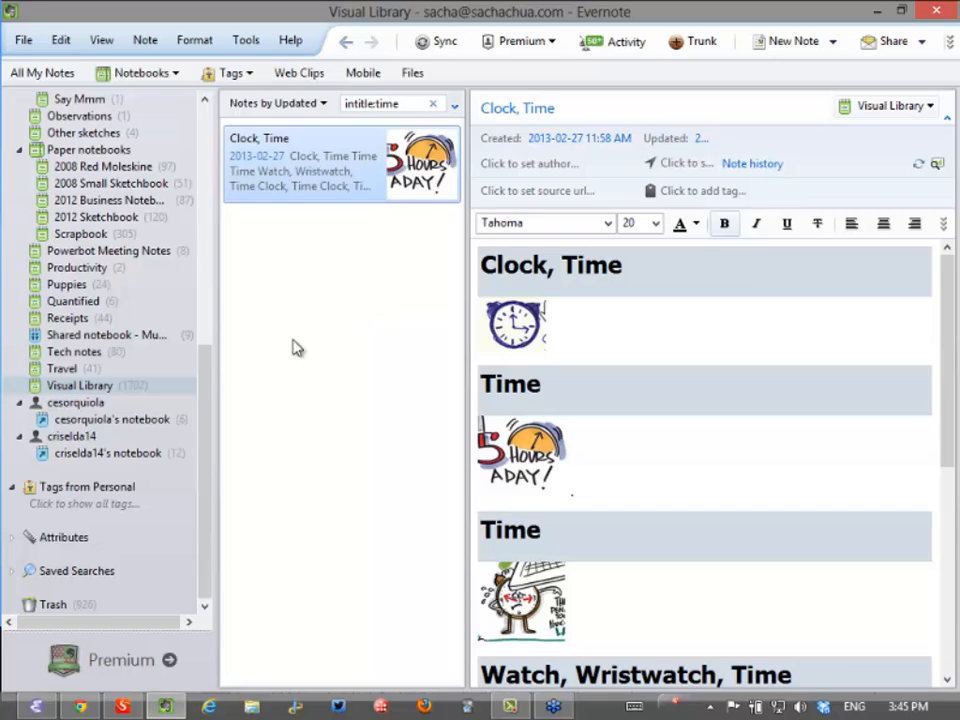
mouse_move(228, 364)
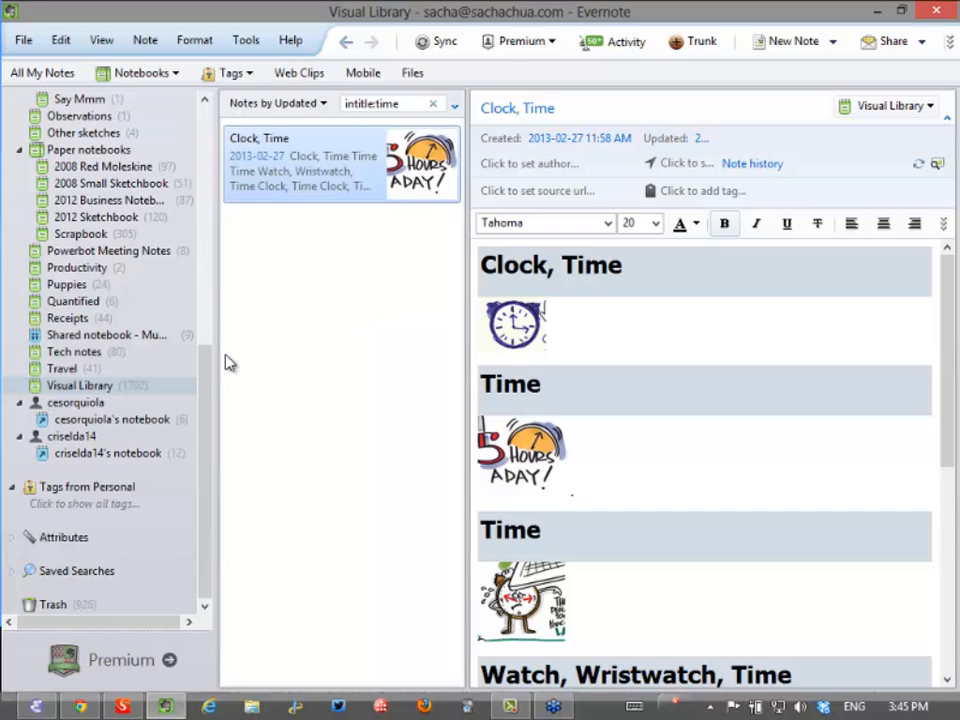